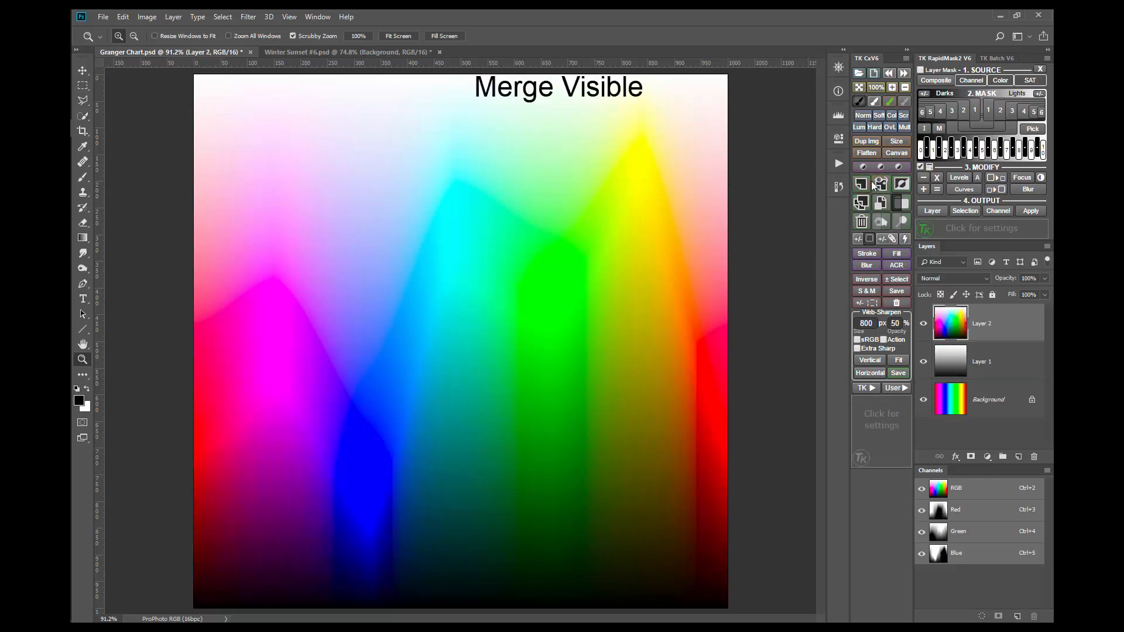
# Run the HSB/HSL filter on Layer 2 with Input Mode RGB and Row Order HSB
pyautogui.click(247, 16)
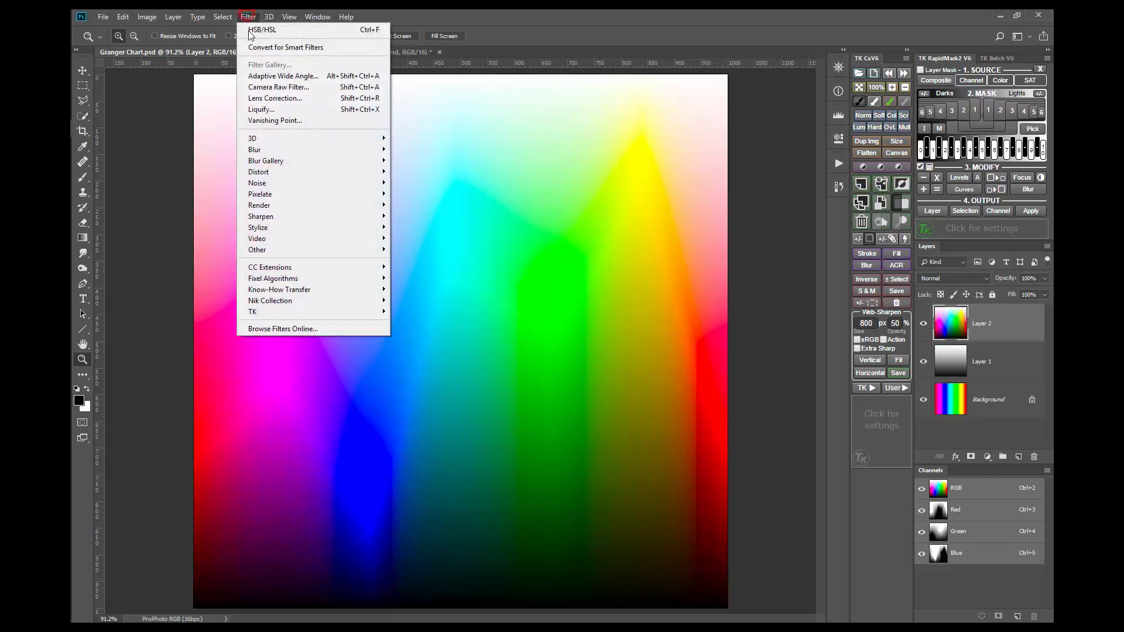
pyautogui.moveTo(256, 250)
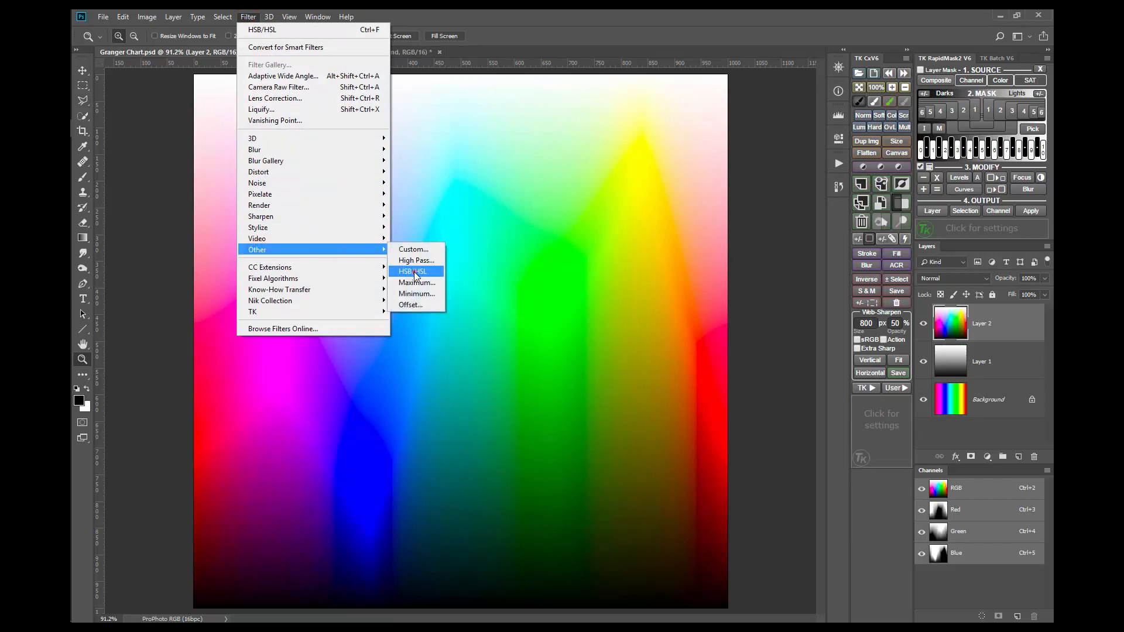
pyautogui.click(412, 271)
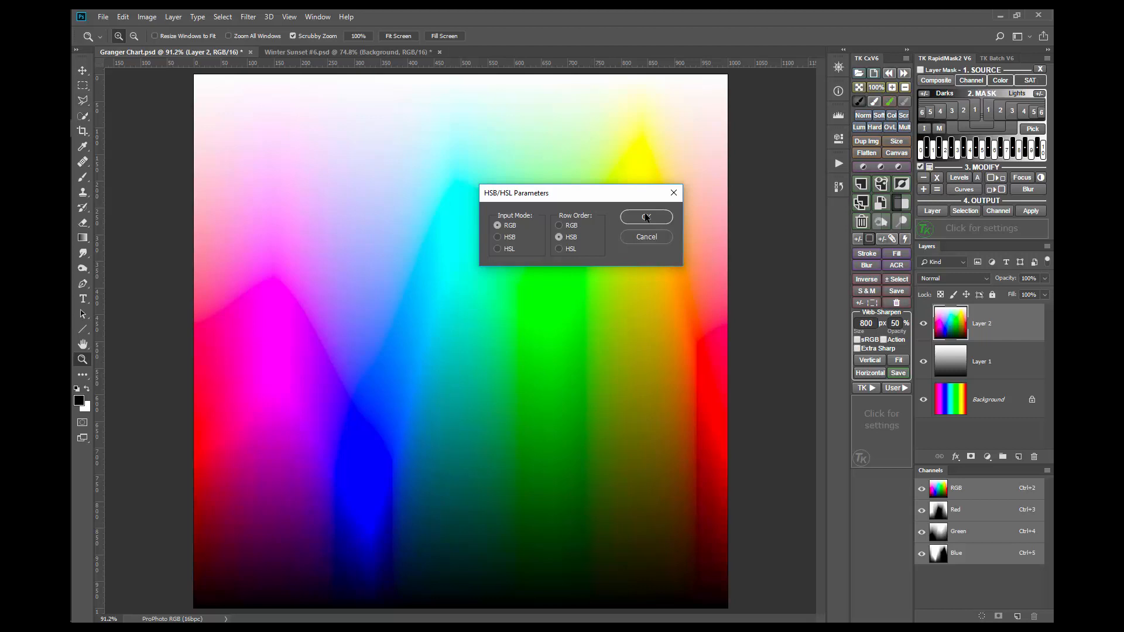
pyautogui.click(644, 217)
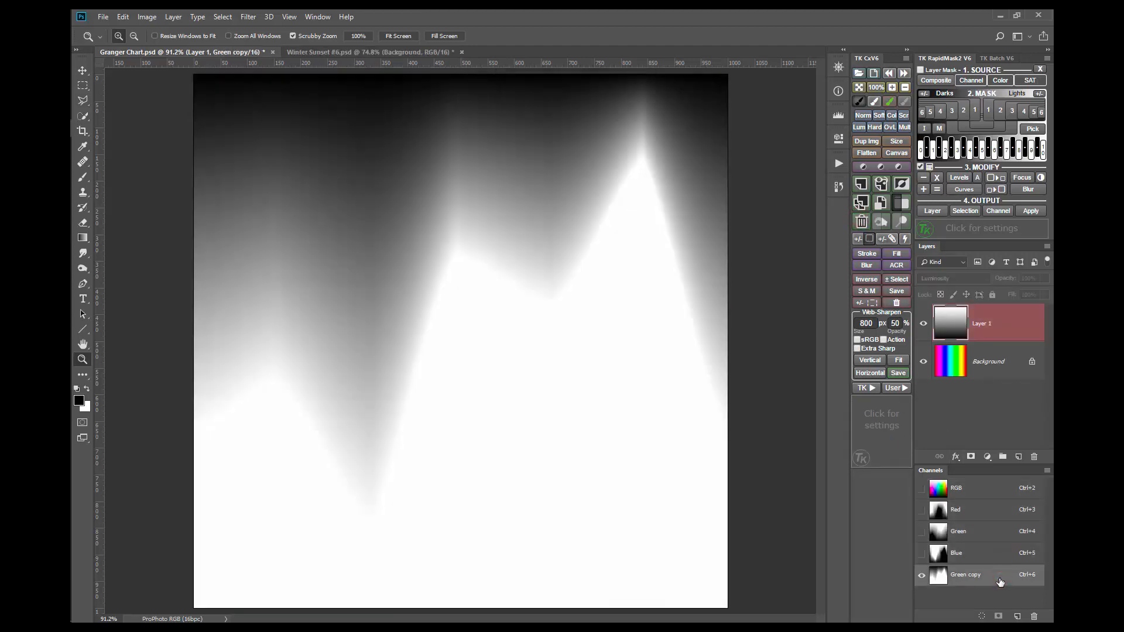
pyautogui.moveTo(881, 572)
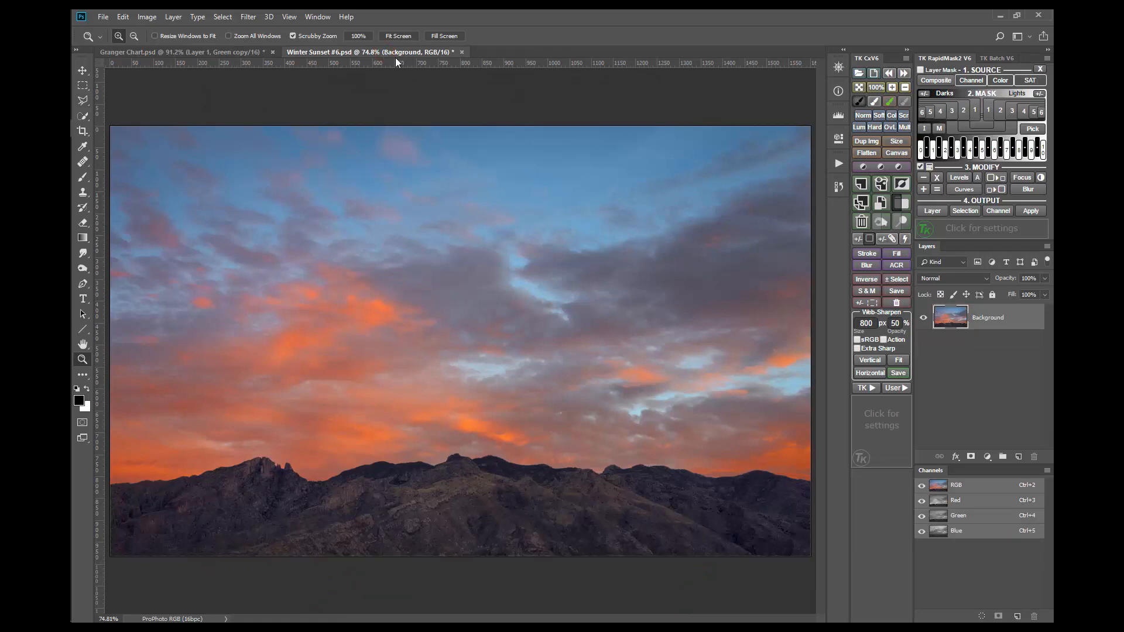
pyautogui.moveTo(861, 184)
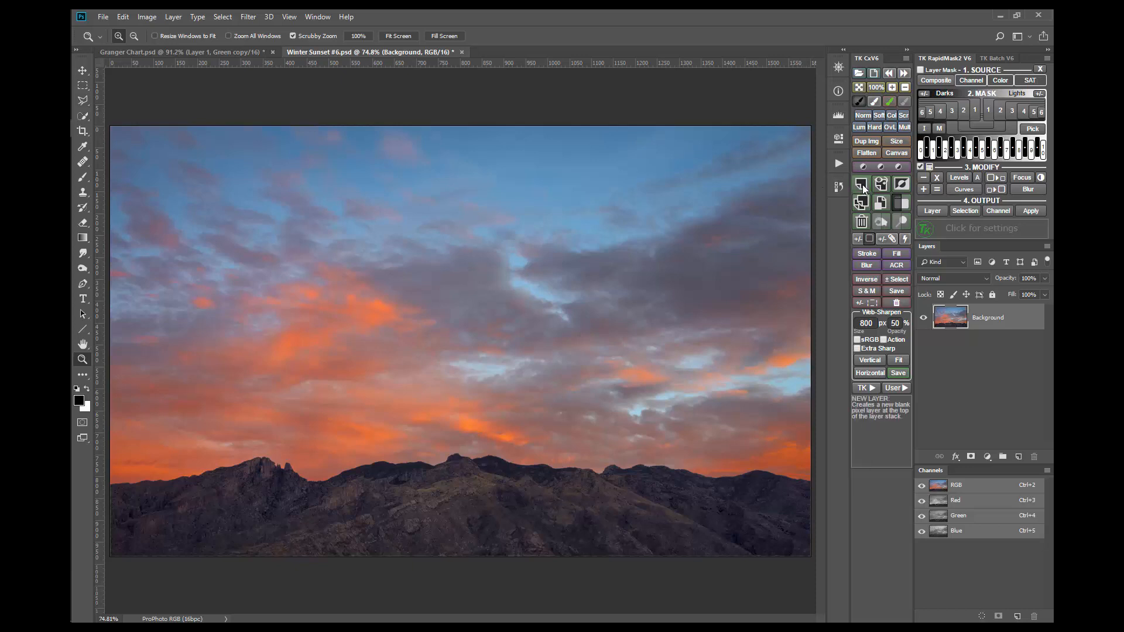
# Merge visible into a new layer, convert it to HSB and duplicate the Green saturation channel
pyautogui.click(861, 184)
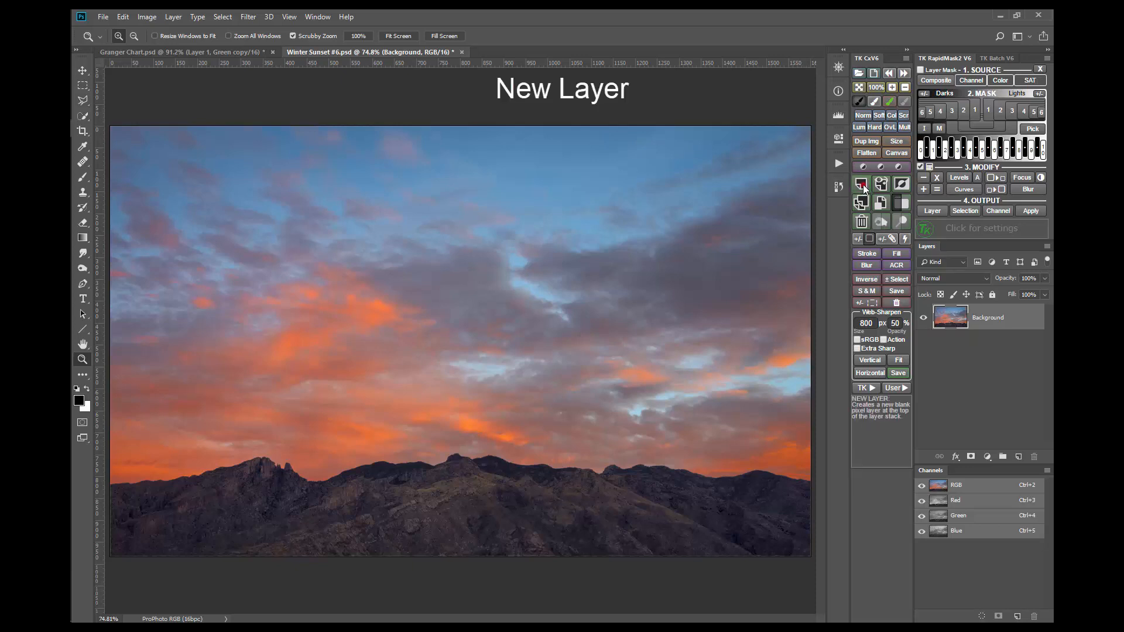
pyautogui.click(881, 184)
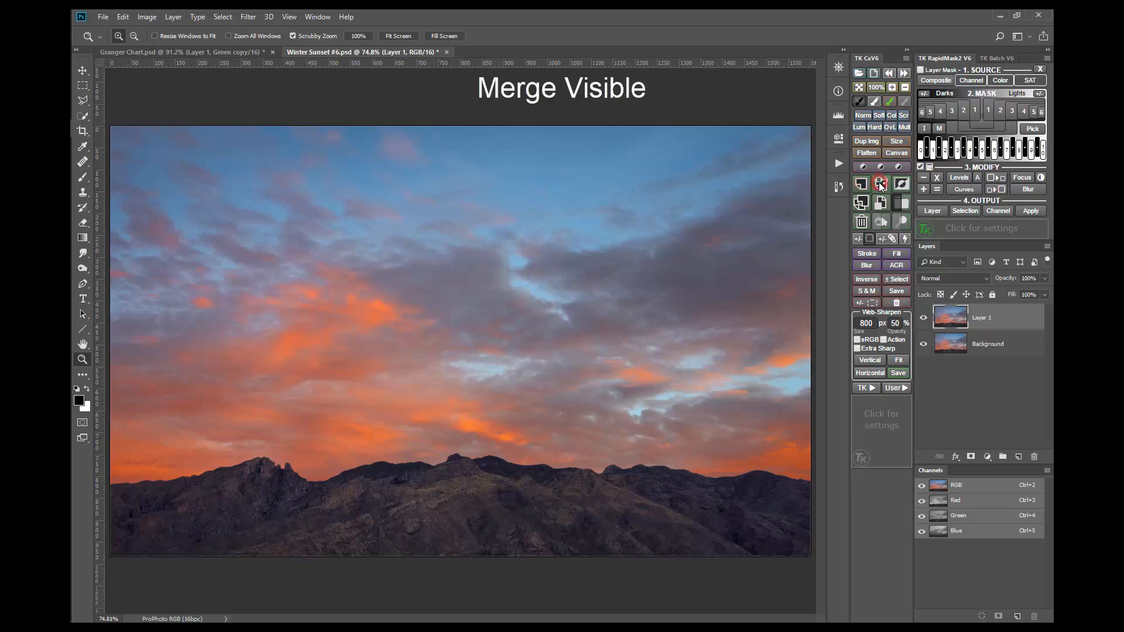
pyautogui.click(248, 17)
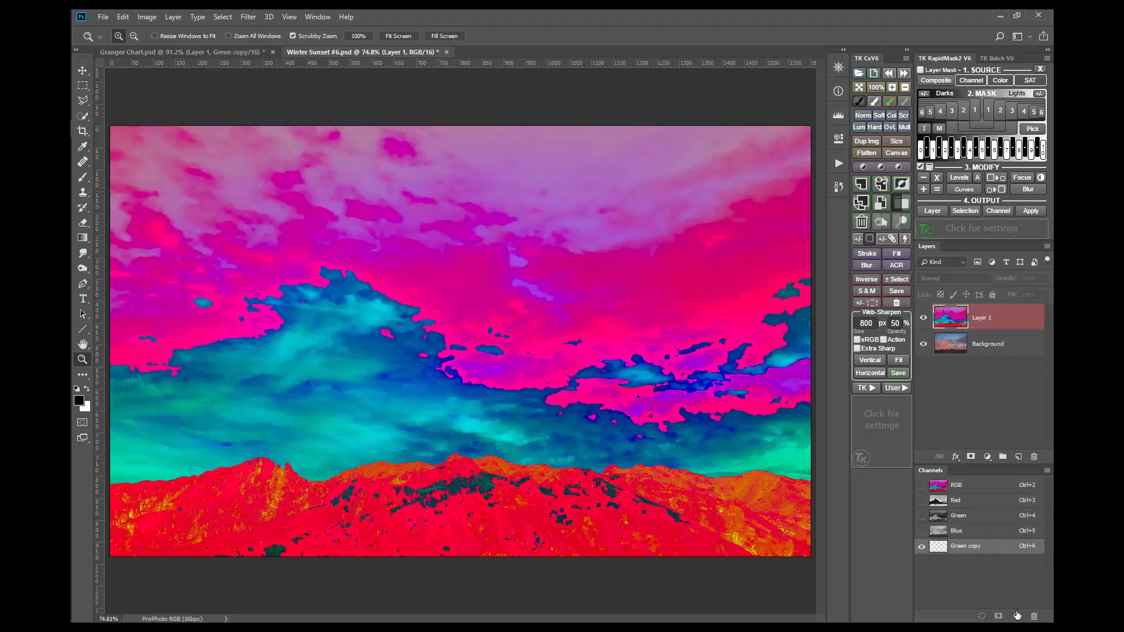
pyautogui.click(861, 221)
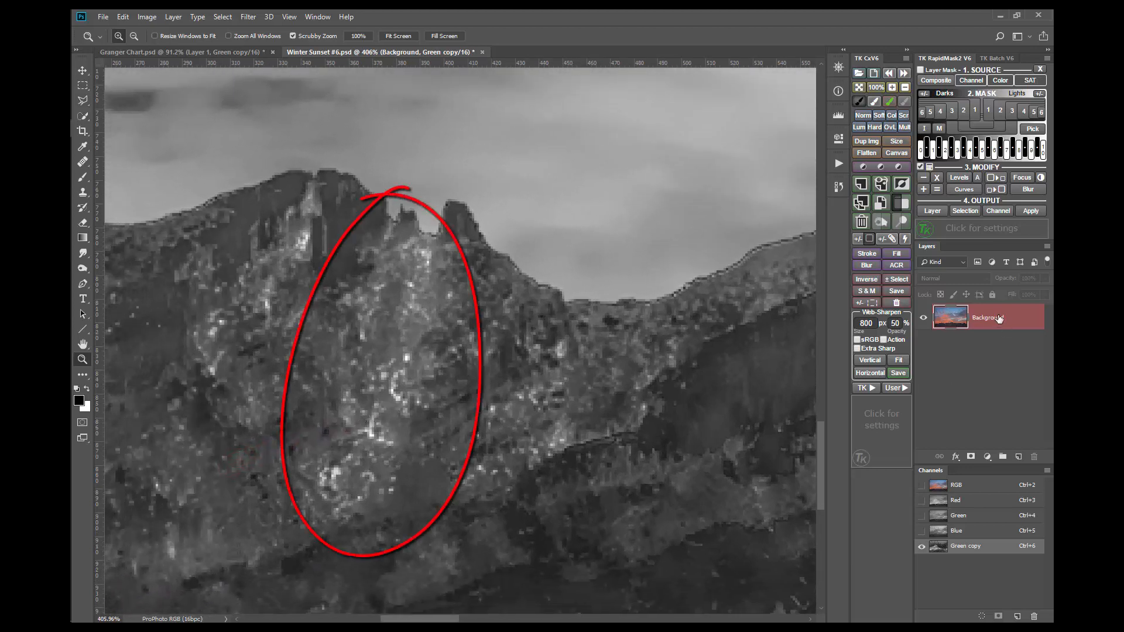
pyautogui.moveTo(996, 317)
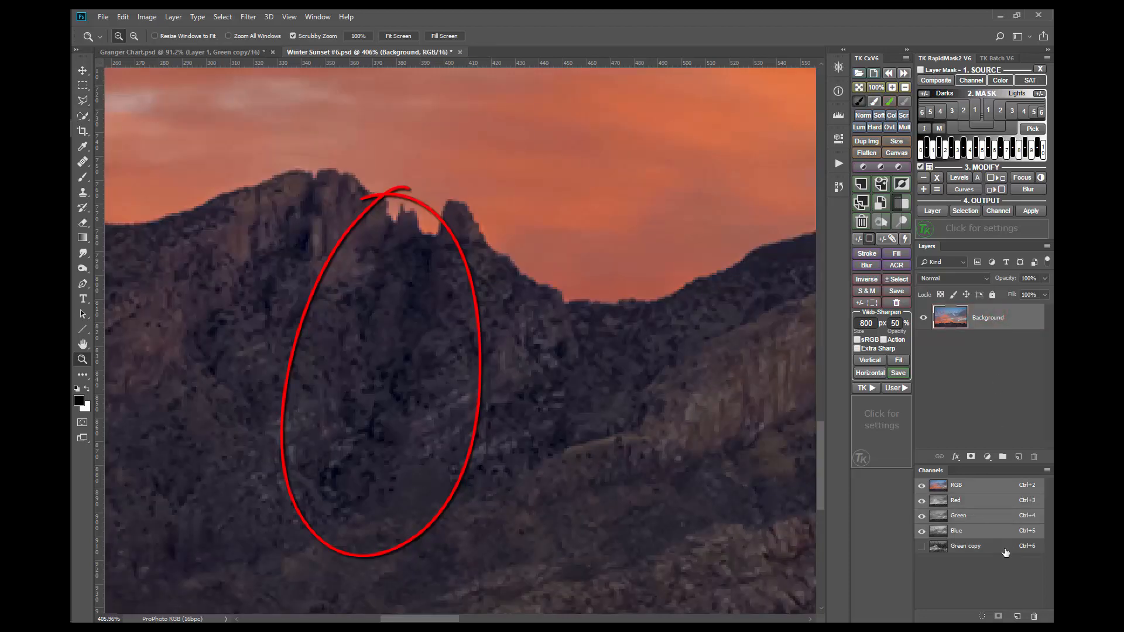
# Switch from the Green copy channel back to the RGB composite view
pyautogui.click(964, 545)
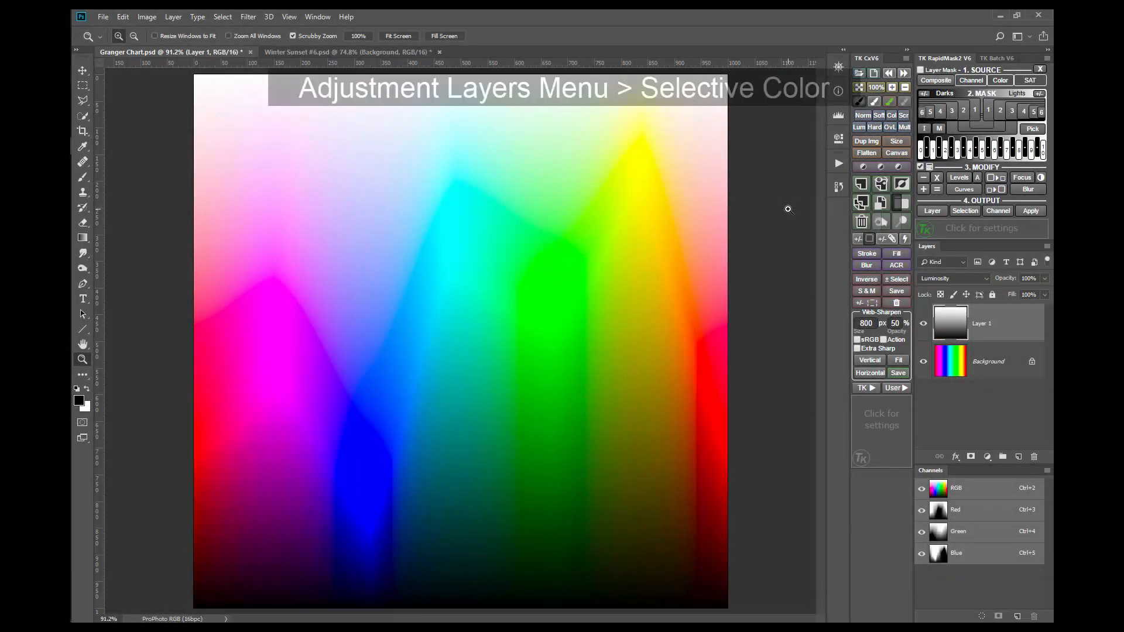
# Add a Selective Color layer and remove all black from the reds, yellows, greens and blues
pyautogui.click(864, 166)
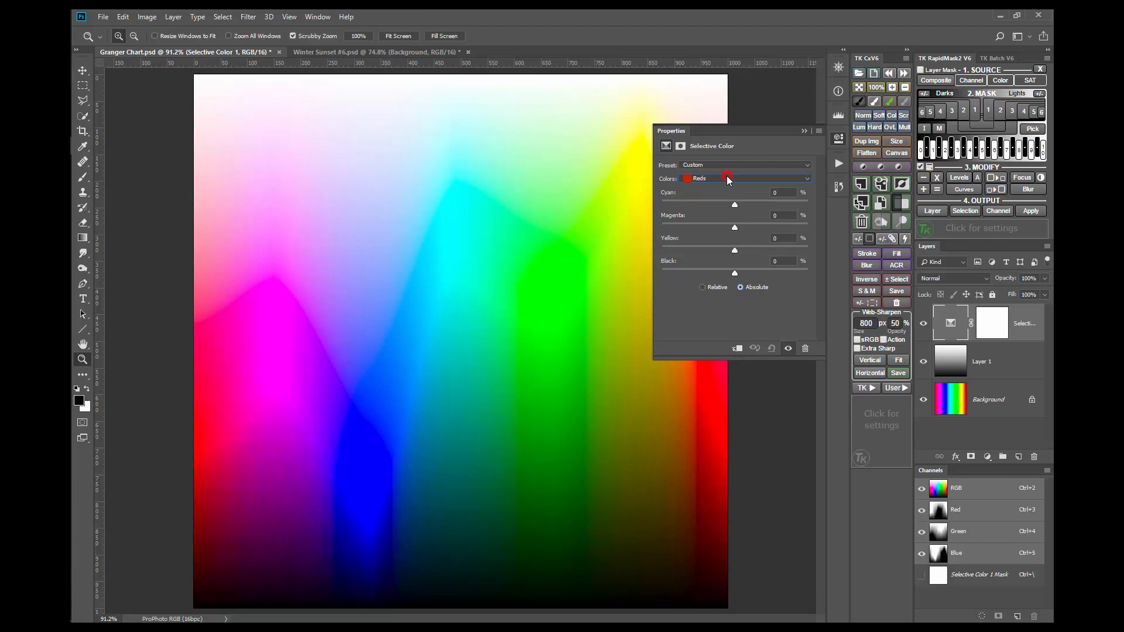
pyautogui.click(745, 178)
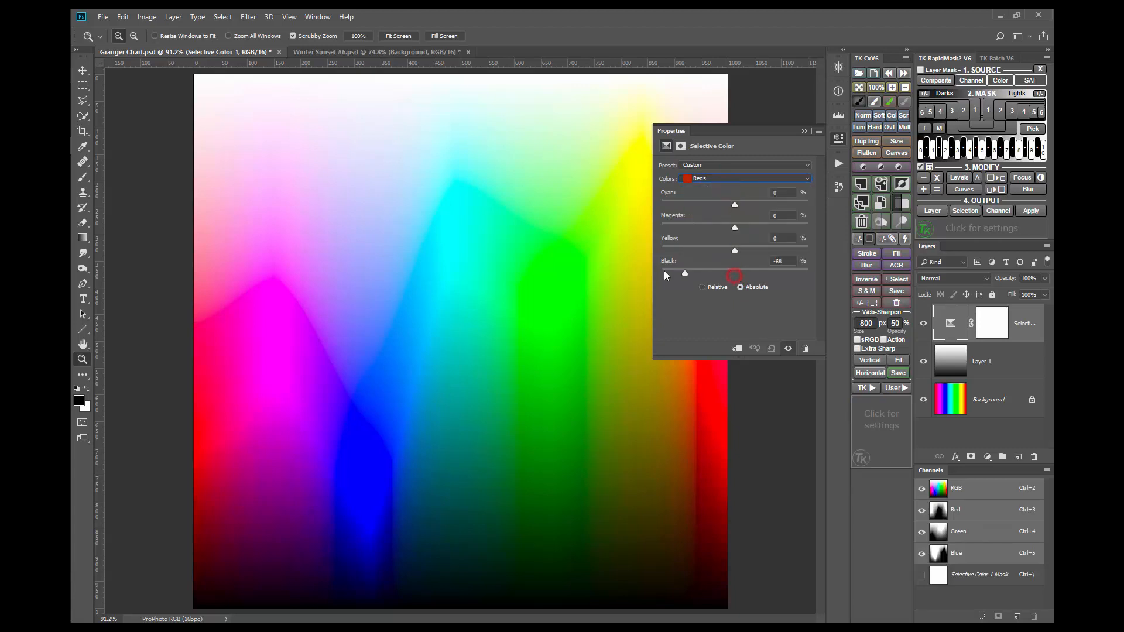
pyautogui.click(745, 178)
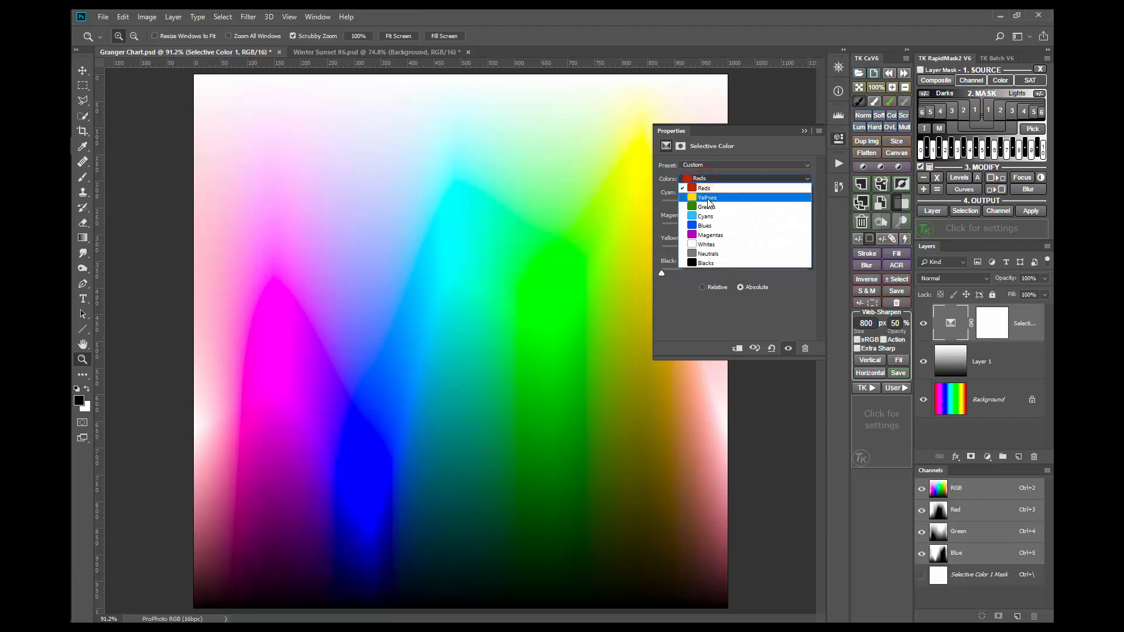
pyautogui.click(706, 197)
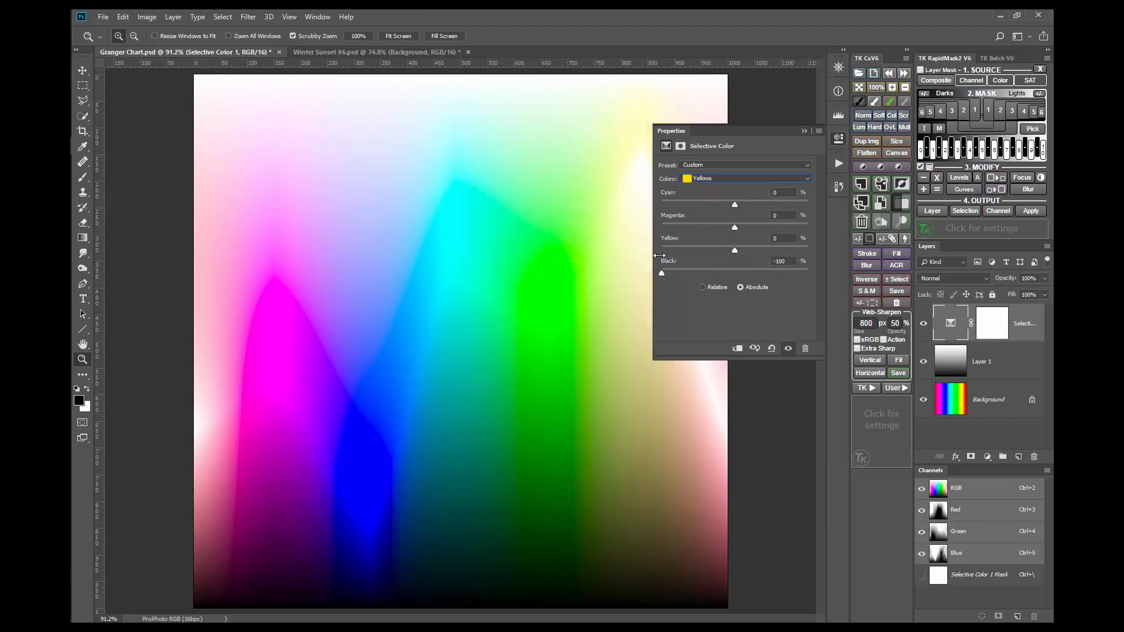
pyautogui.click(745, 178)
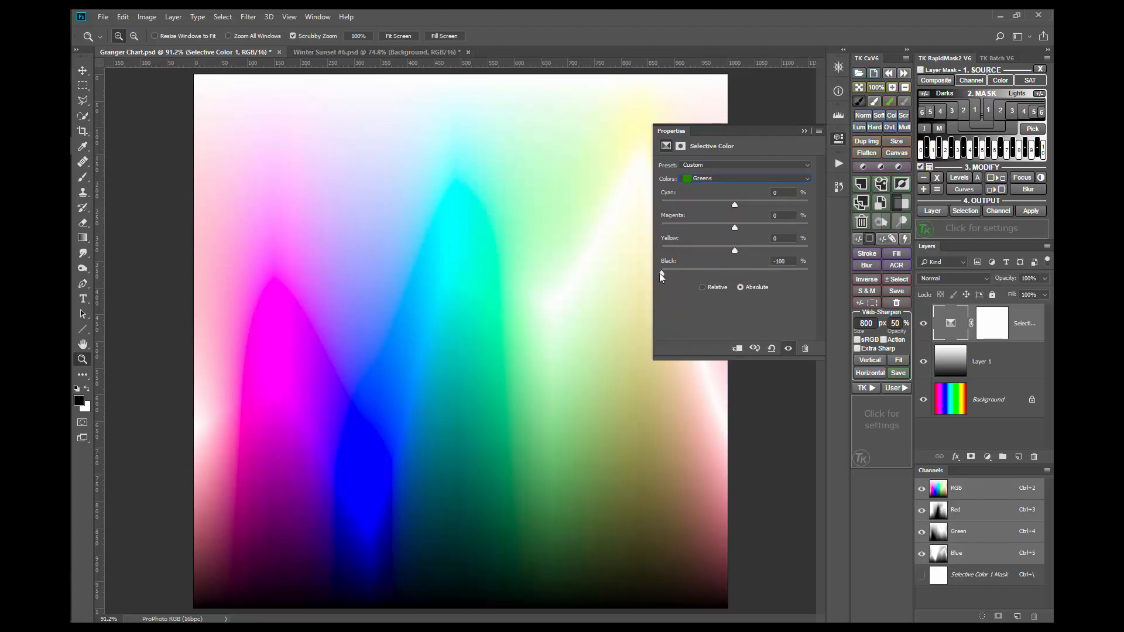
pyautogui.click(745, 178)
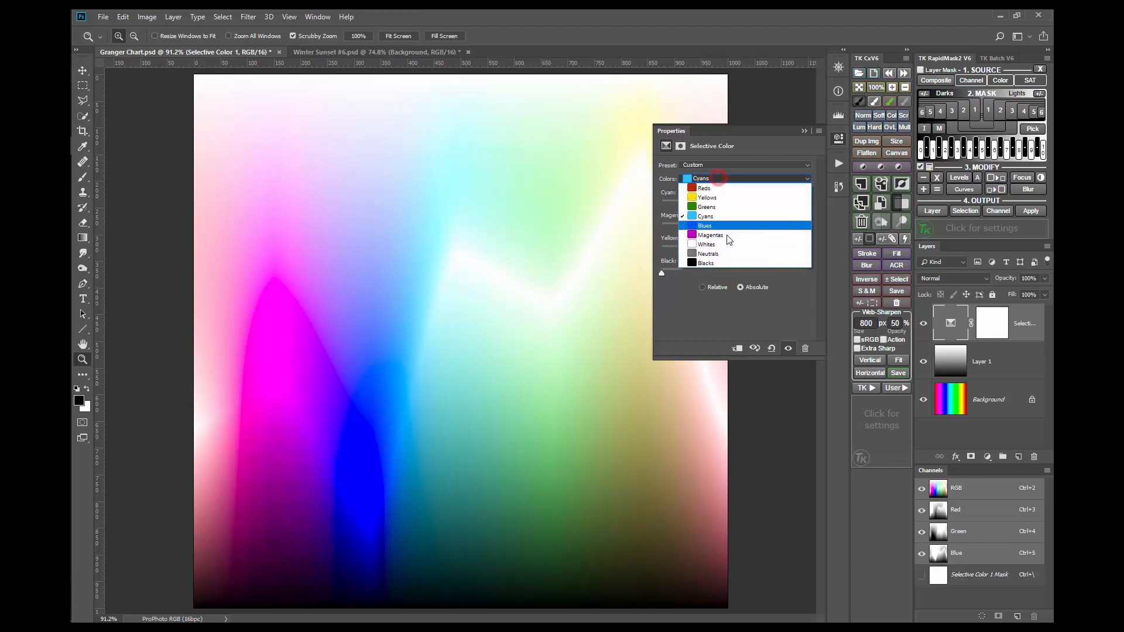
pyautogui.click(704, 225)
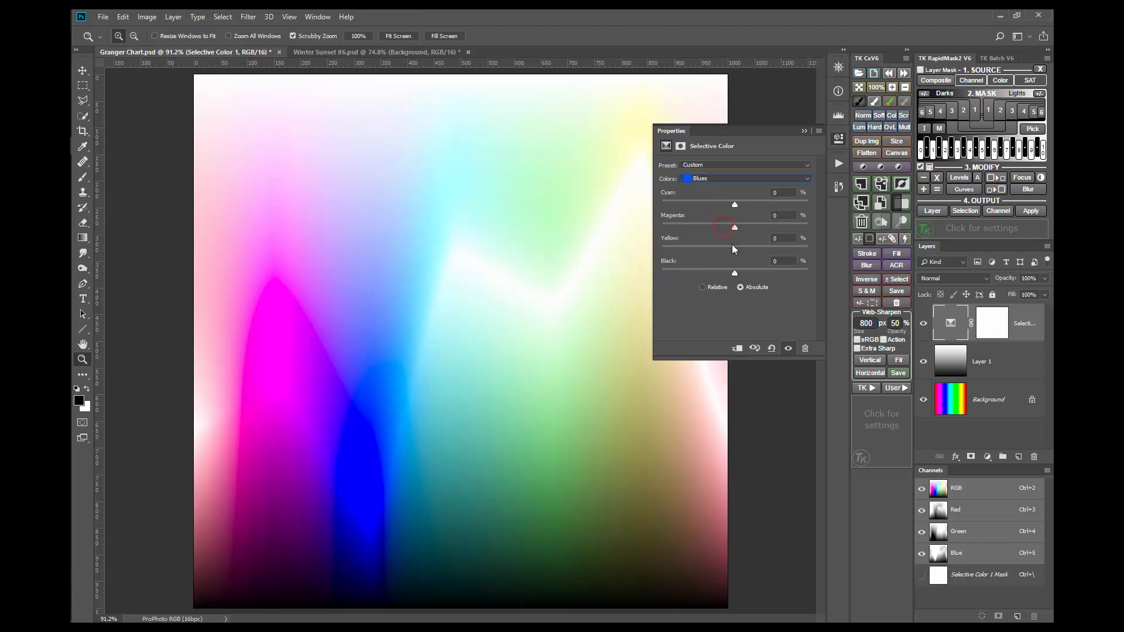
pyautogui.moveTo(733, 271); pyautogui.dragTo(661, 272)
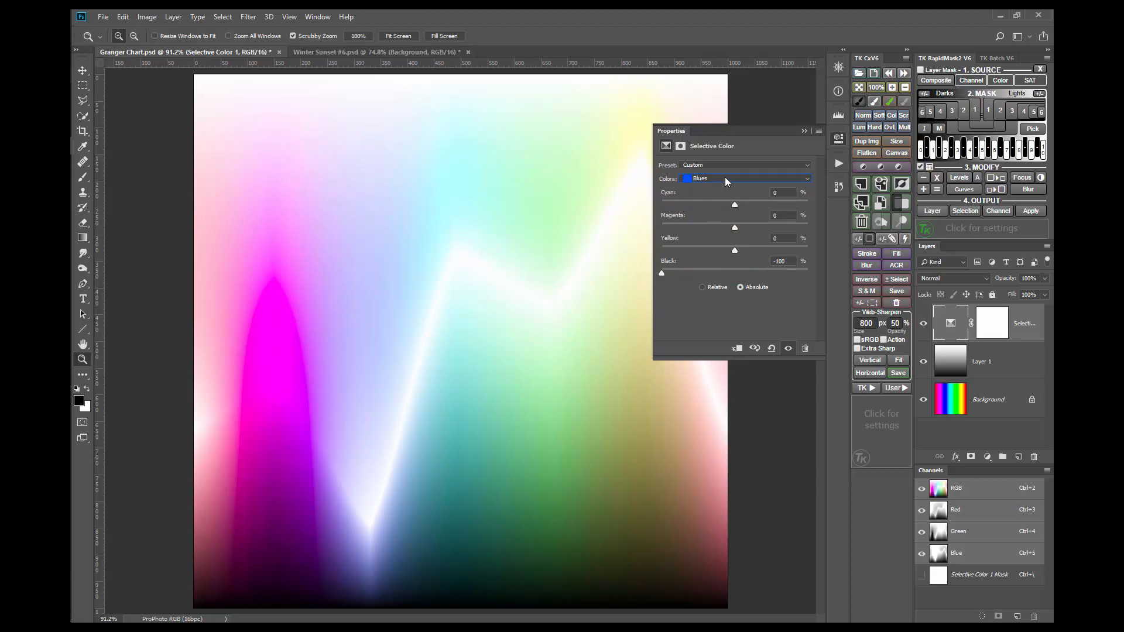
# Raise Black to +100 for the Whites, Neutrals and Blacks ranges
pyautogui.click(745, 177)
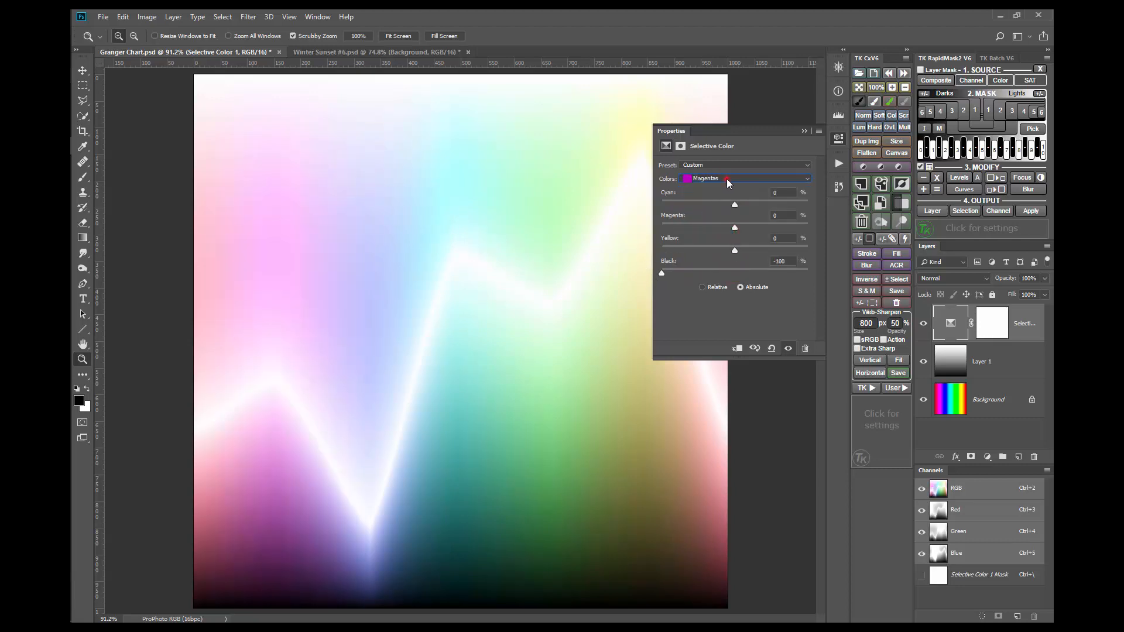
pyautogui.click(745, 177)
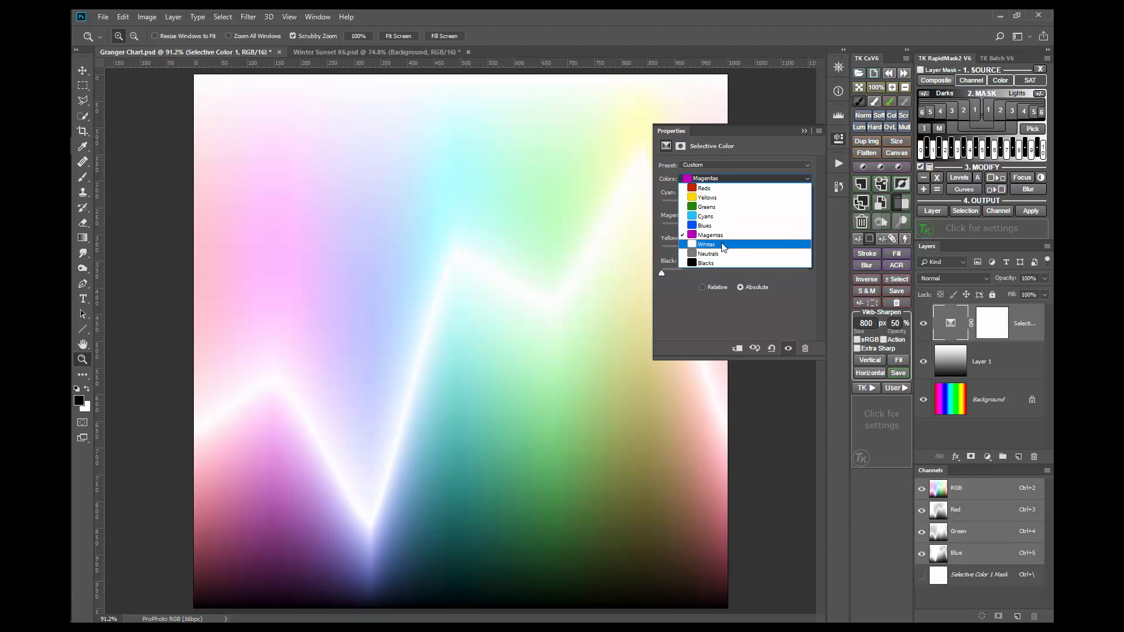
pyautogui.click(706, 243)
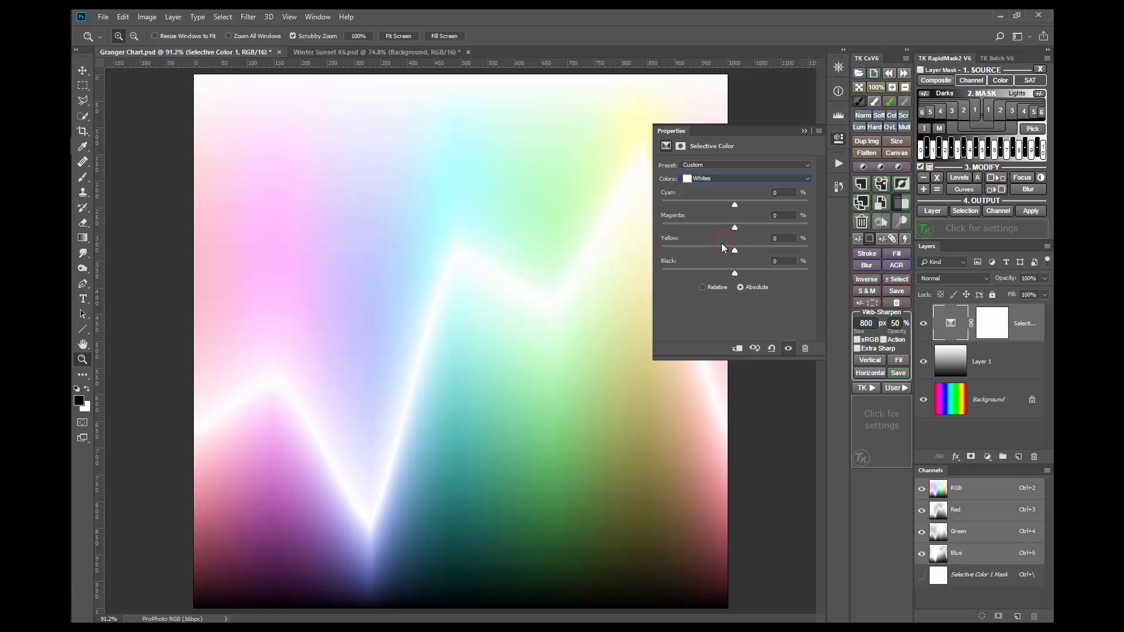
pyautogui.moveTo(733, 272); pyautogui.dragTo(810, 272)
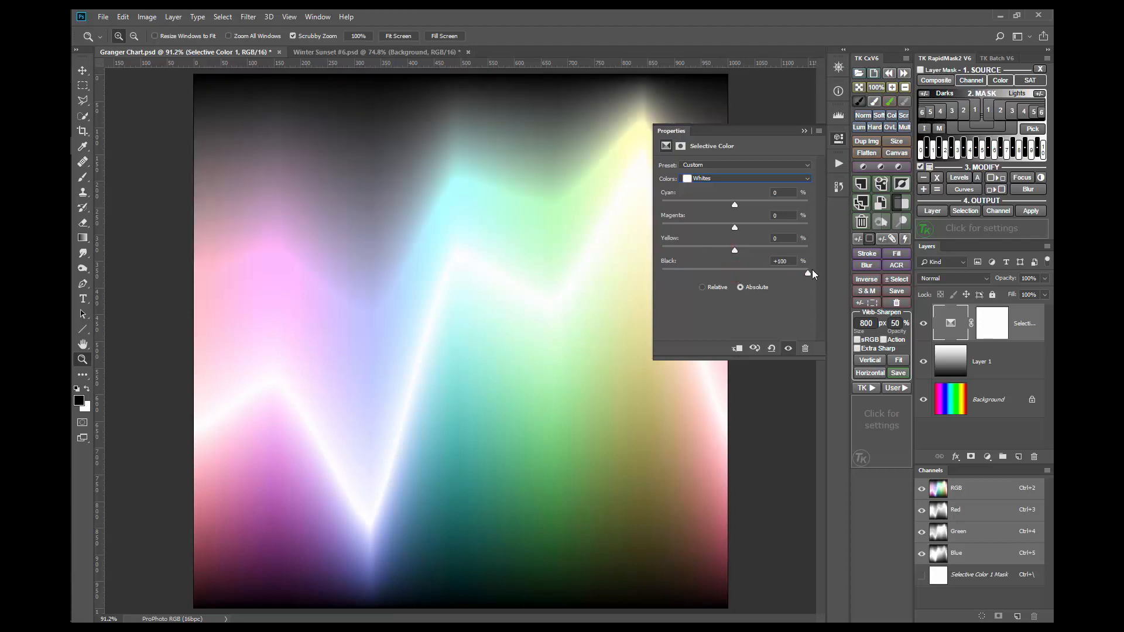
pyautogui.click(745, 178)
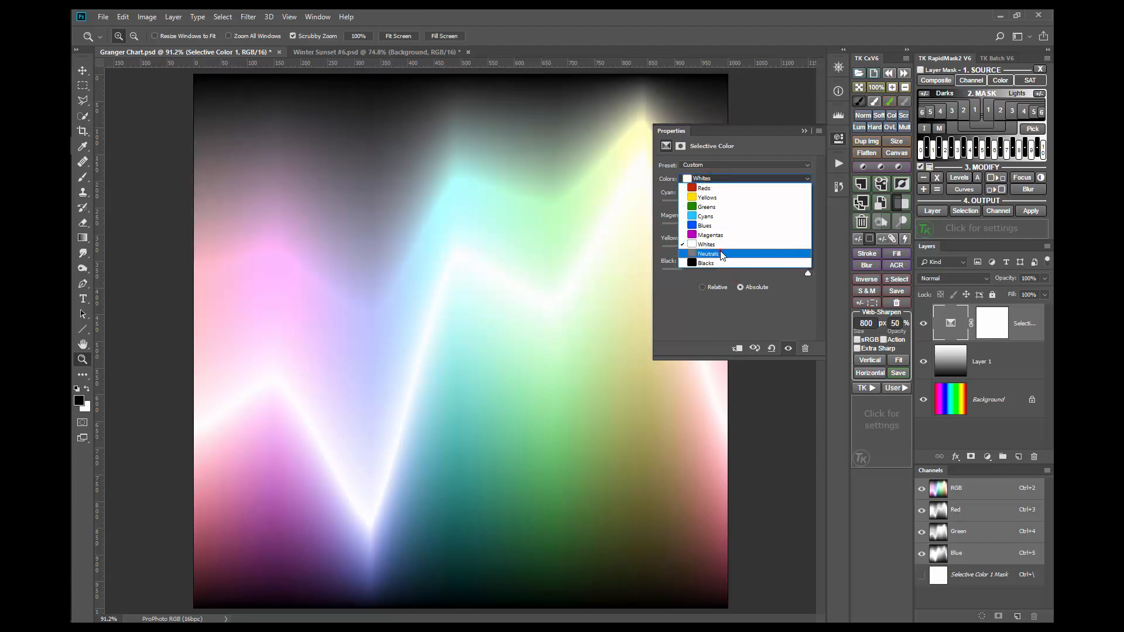
pyautogui.click(708, 253)
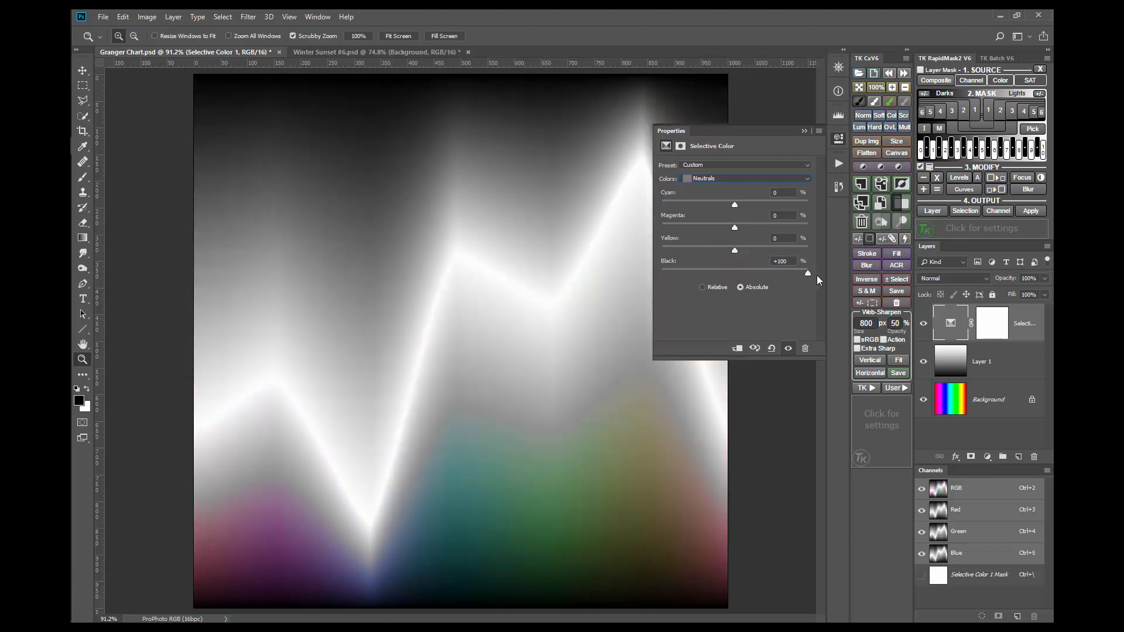
pyautogui.click(745, 178)
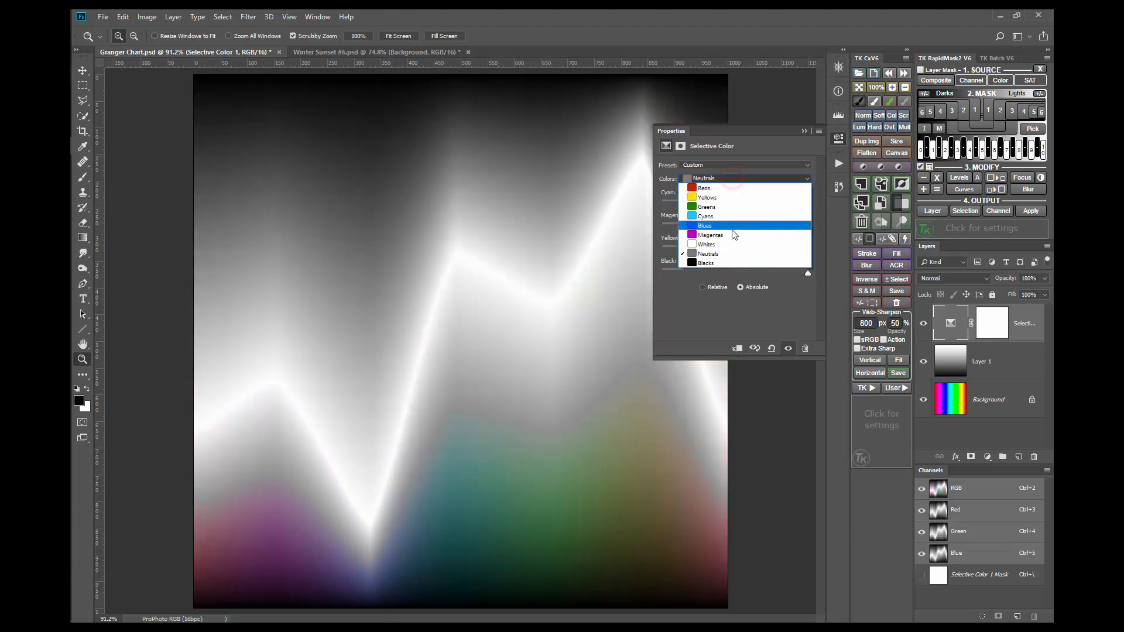
pyautogui.click(705, 263)
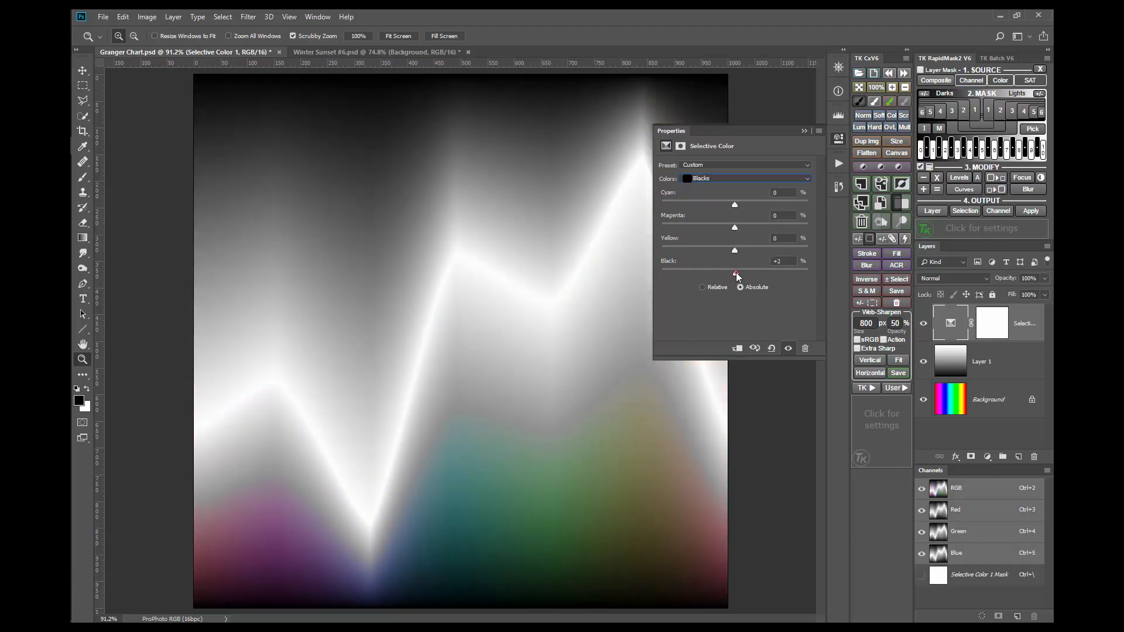
pyautogui.moveTo(734, 273); pyautogui.dragTo(808, 273)
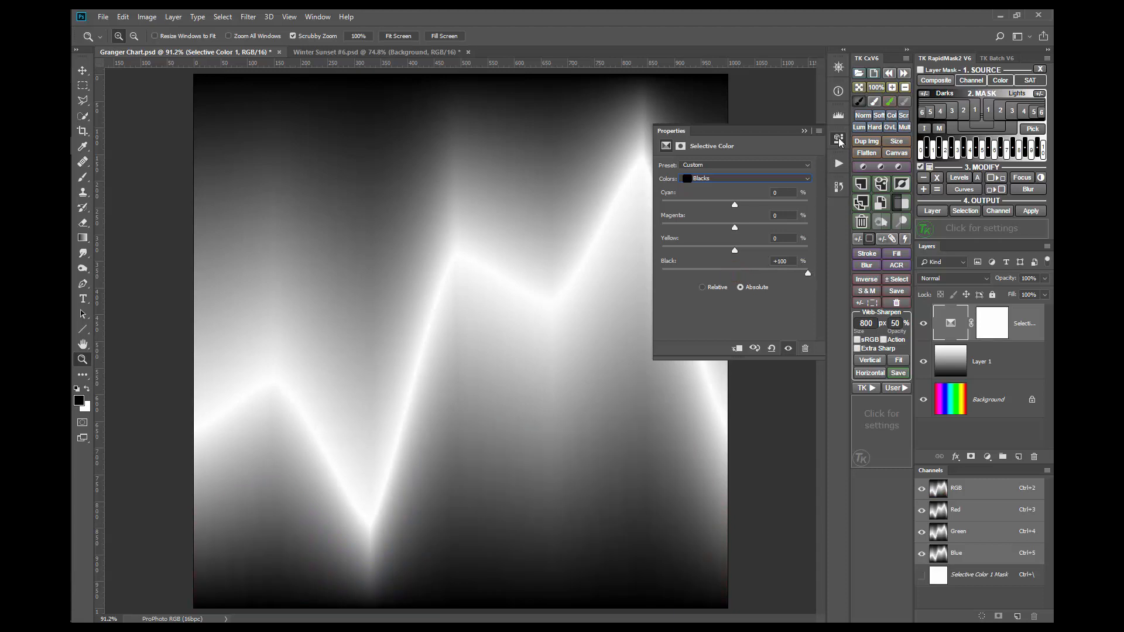
# Delete the Selective Color layer and view the Red channel of the Granger Chart
pyautogui.click(837, 138)
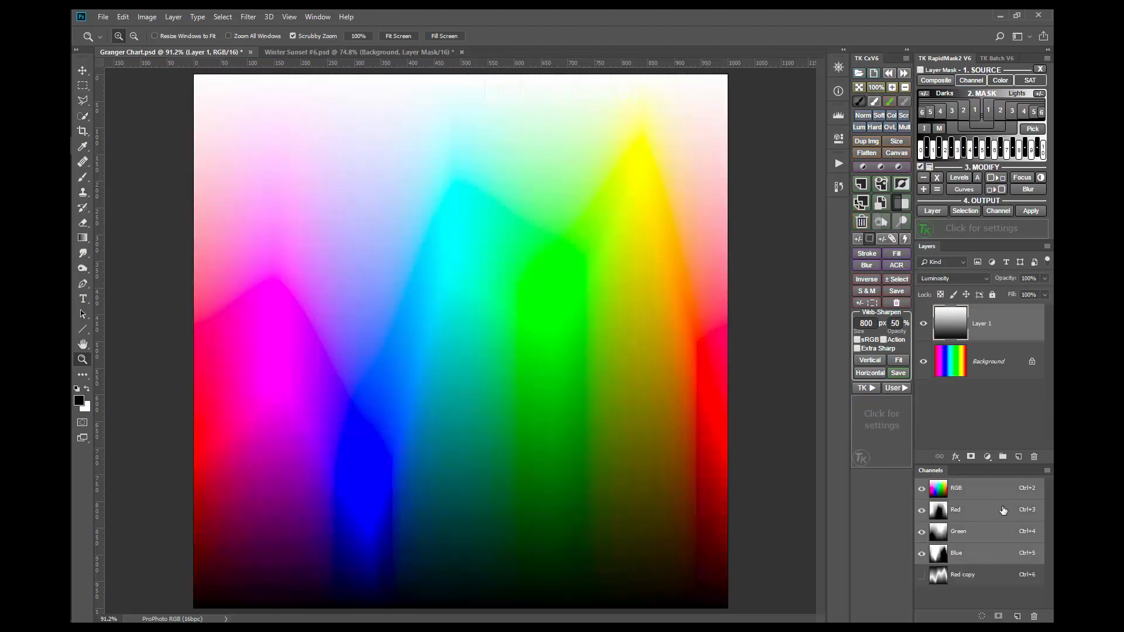
pyautogui.click(962, 574)
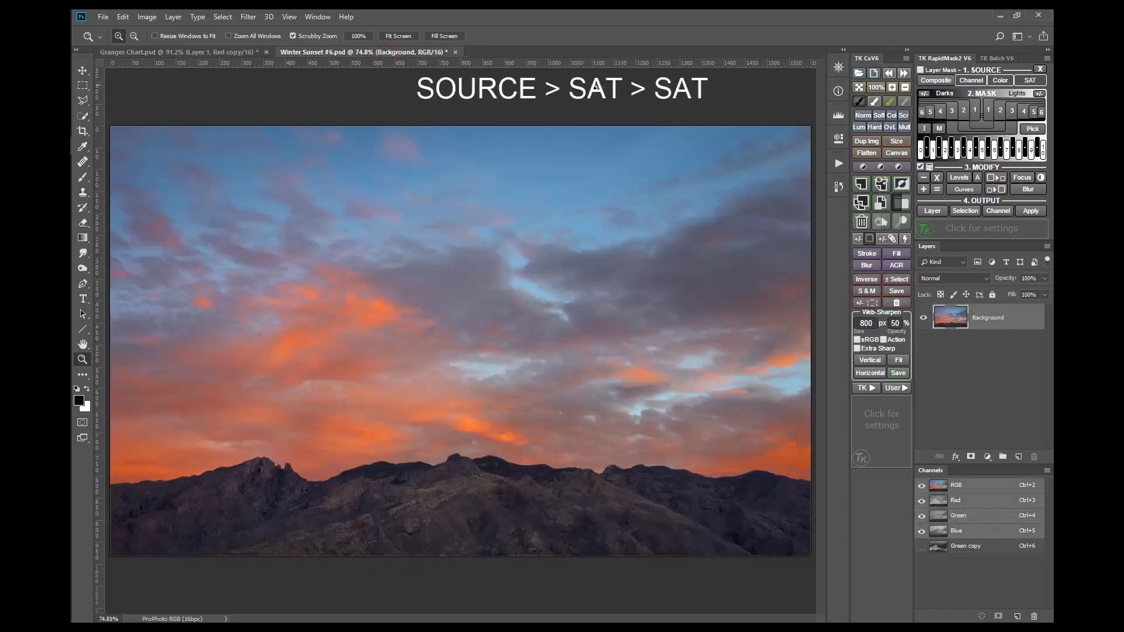
# Choose SOURCE > SAT > SAT in TK RapidMask to build a saturation mask
pyautogui.click(1030, 80)
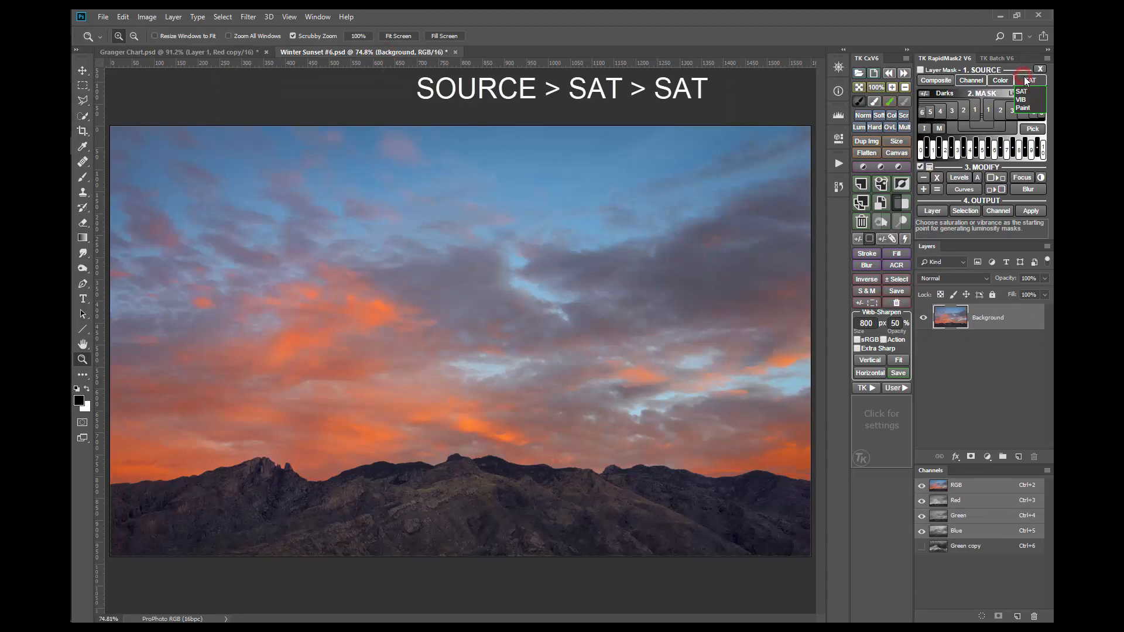
pyautogui.click(1020, 91)
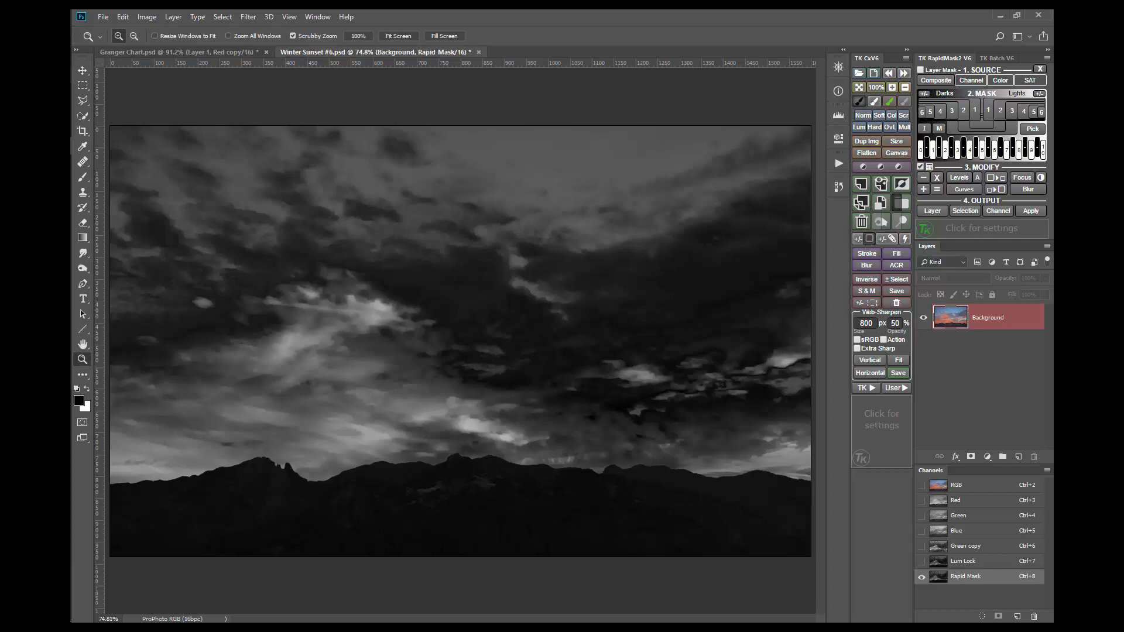
pyautogui.click(964, 546)
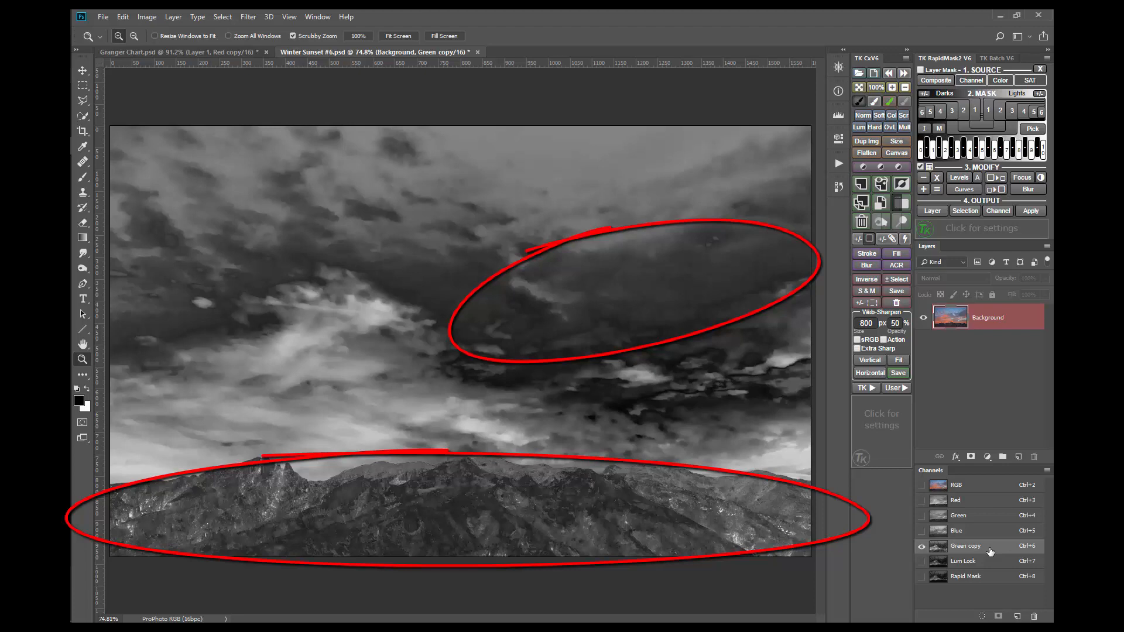
pyautogui.click(965, 575)
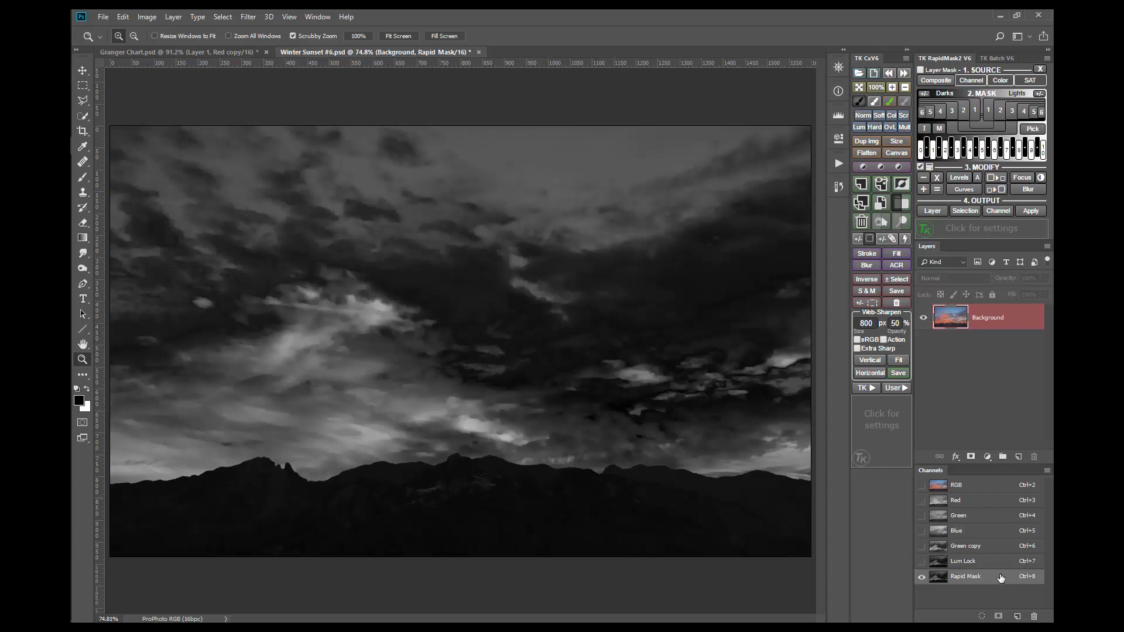
pyautogui.moveTo(1031, 210)
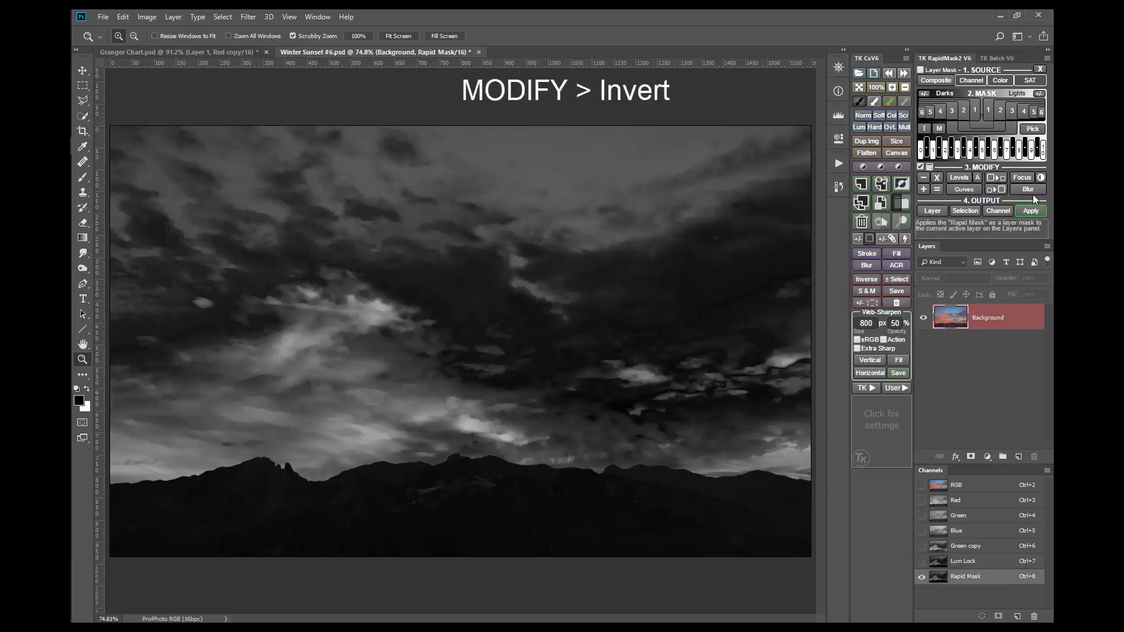
# Invert the saturation mask with MODIFY > Invert in TK RapidMask
pyautogui.click(1039, 177)
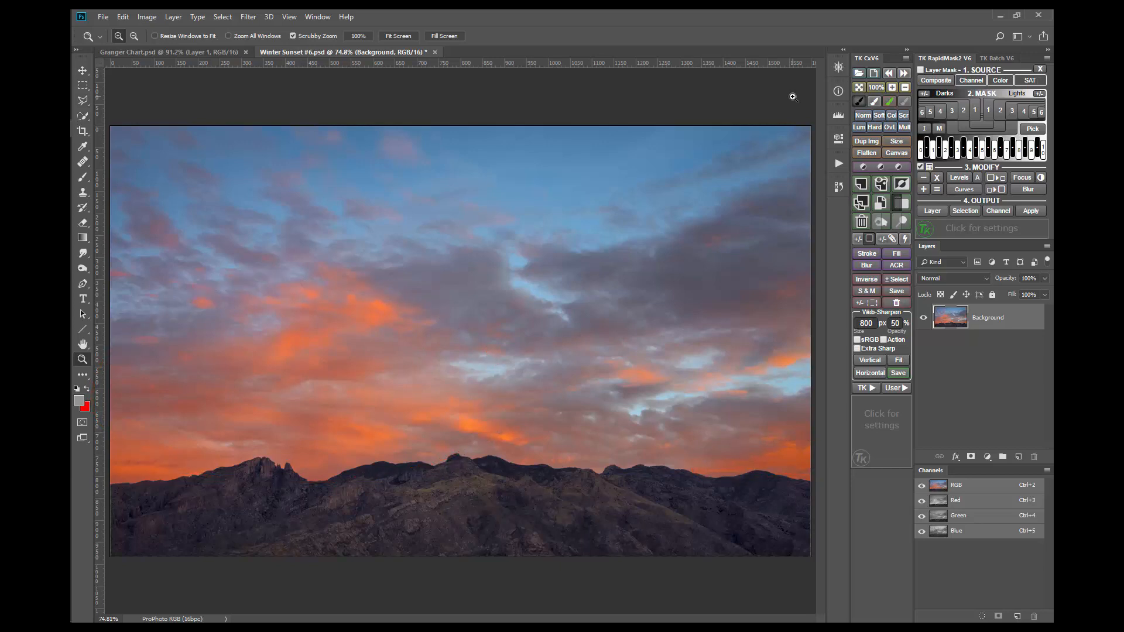
# Choose SOURCE > SAT > Paint to create a Saturation Painting layer
pyautogui.click(1029, 79)
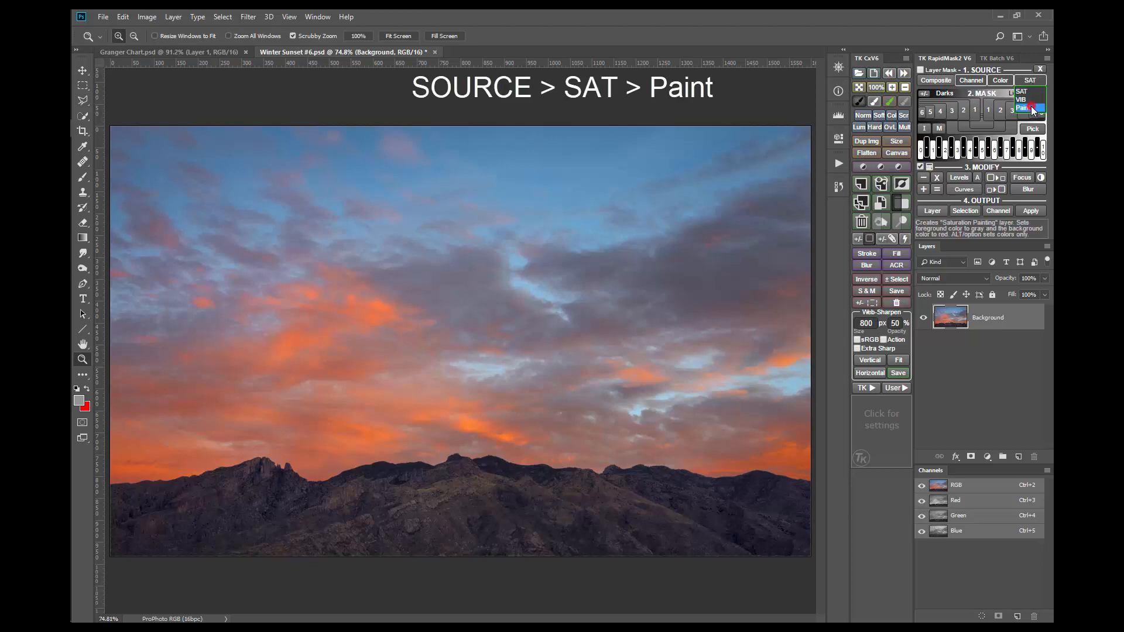
pyautogui.click(1020, 108)
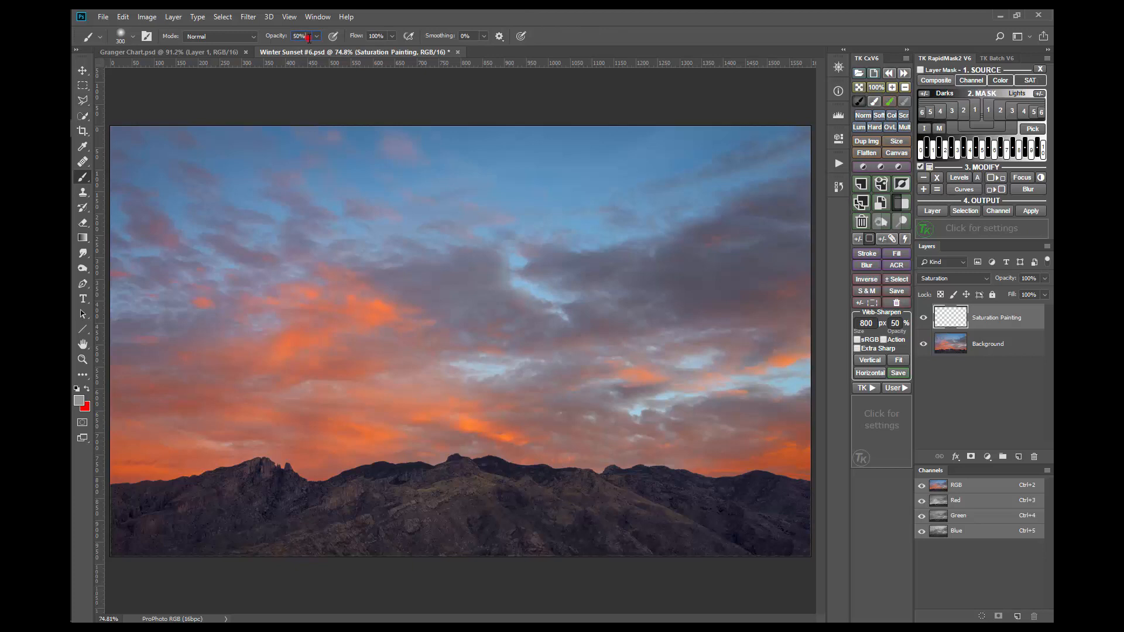
# Paint grey at 100% over the upper-left sky clouds, then undo the strokes
pyautogui.write('10')
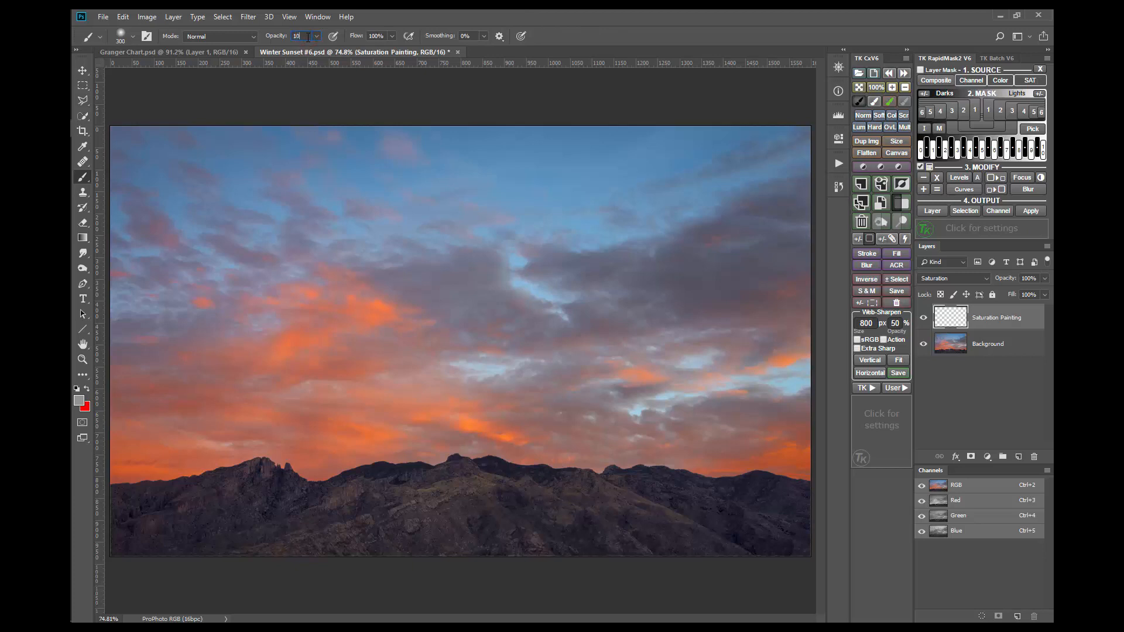
pyautogui.write('100%')
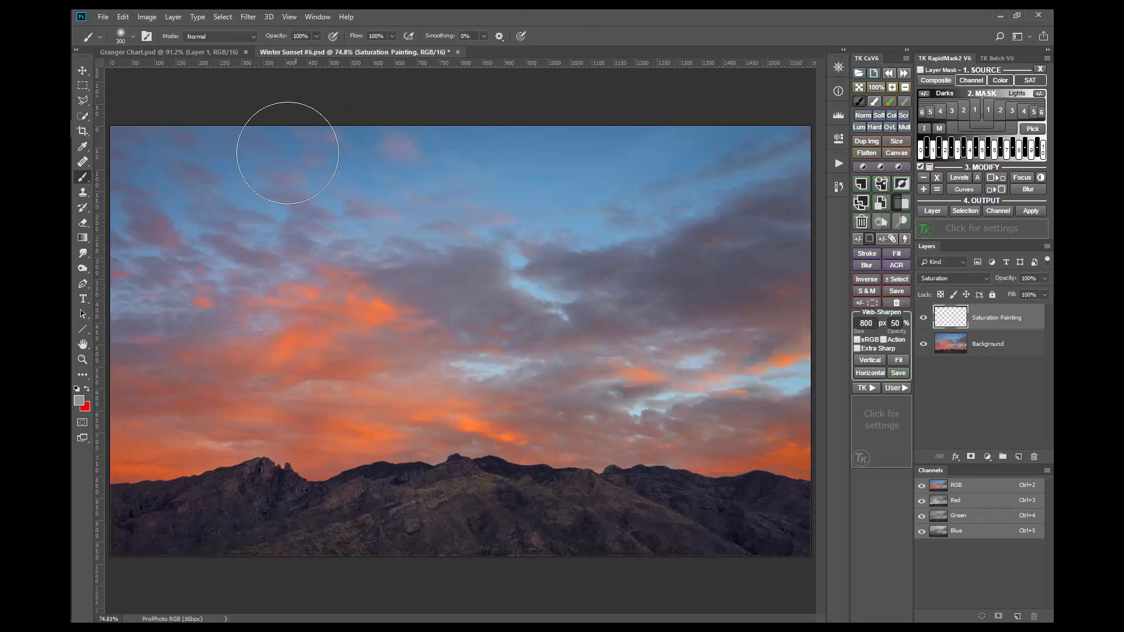
pyautogui.moveTo(286, 154); pyautogui.dragTo(308, 322)
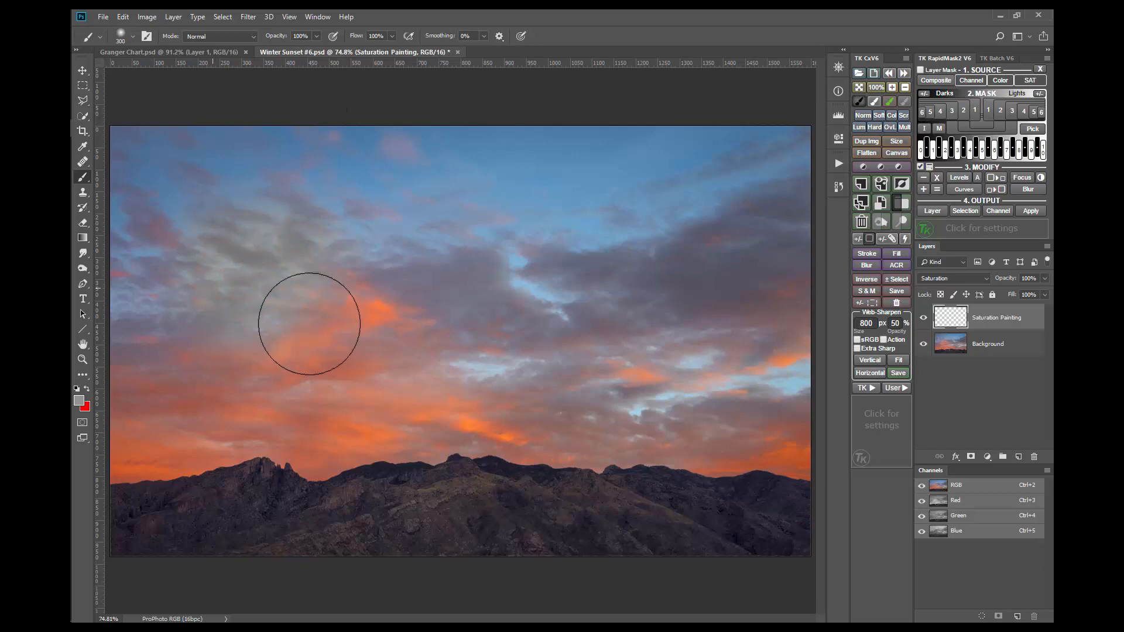
pyautogui.moveTo(309, 323); pyautogui.dragTo(240, 480)
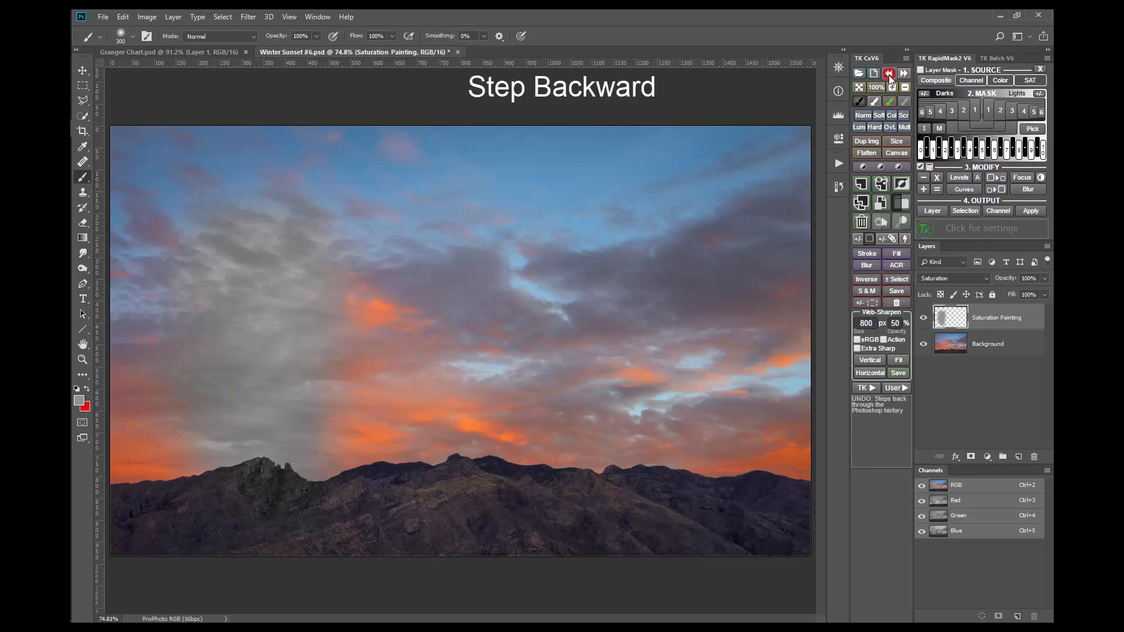
pyautogui.click(888, 73)
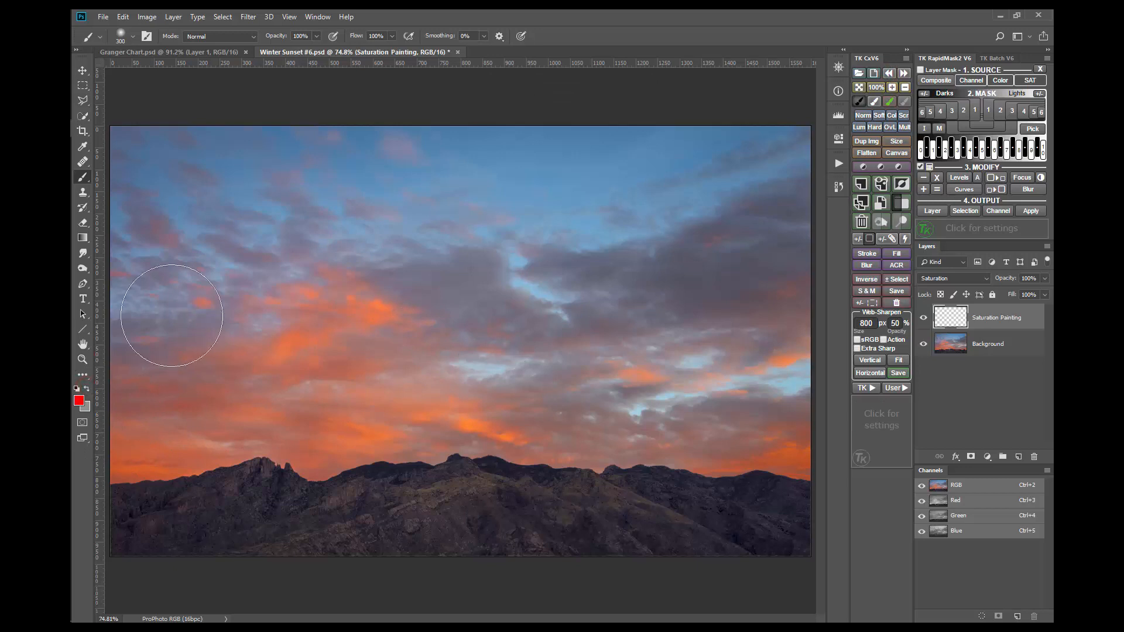
# Repaint the left orange clouds, then tone them down gently at 50% opacity
pyautogui.moveTo(172, 315); pyautogui.dragTo(229, 287)
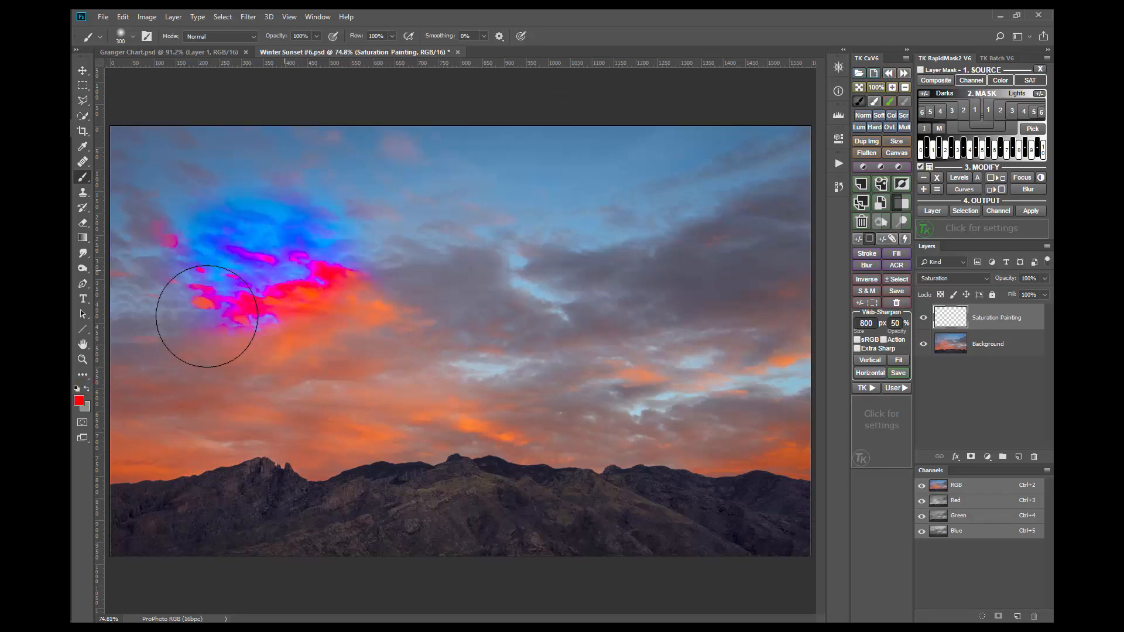
pyautogui.moveTo(207, 316); pyautogui.dragTo(280, 456)
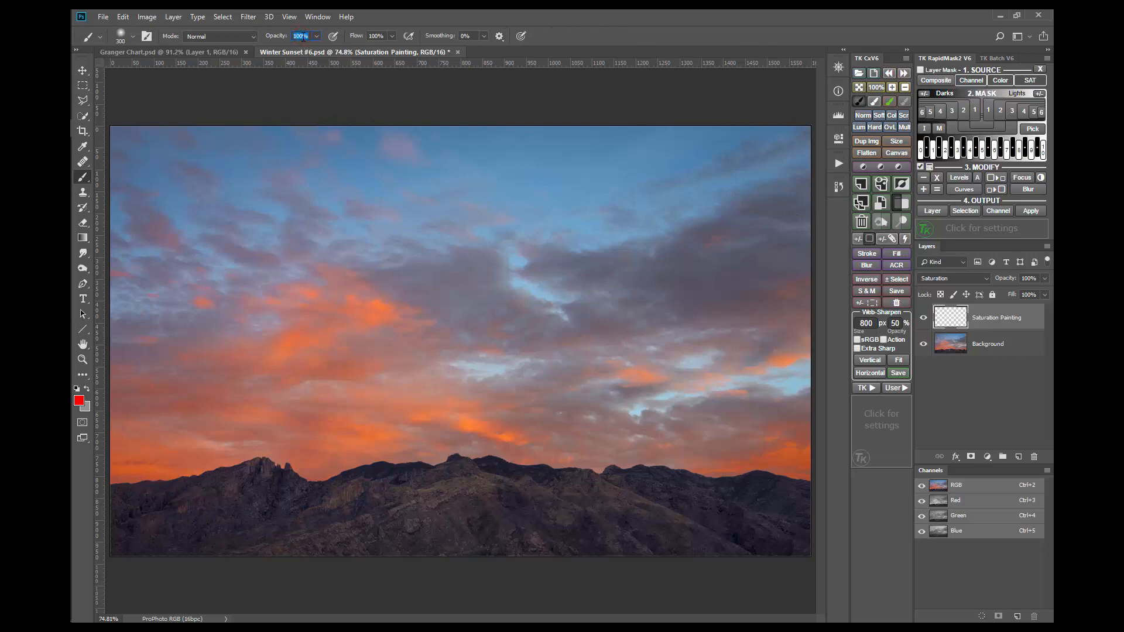
pyautogui.write('50')
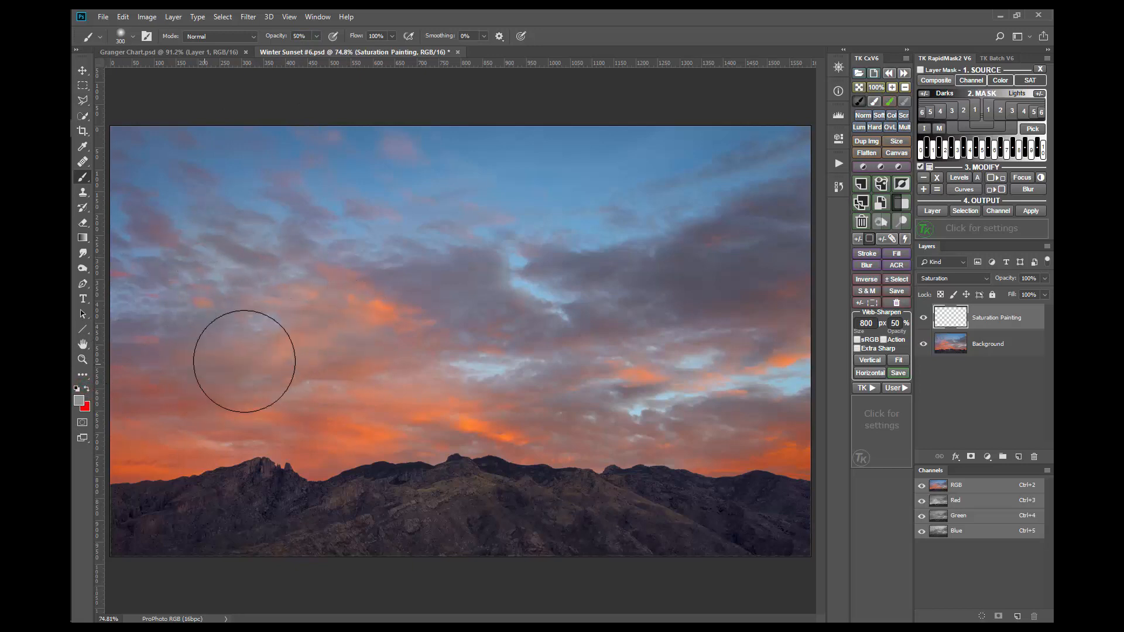
pyautogui.moveTo(244, 361); pyautogui.dragTo(308, 473)
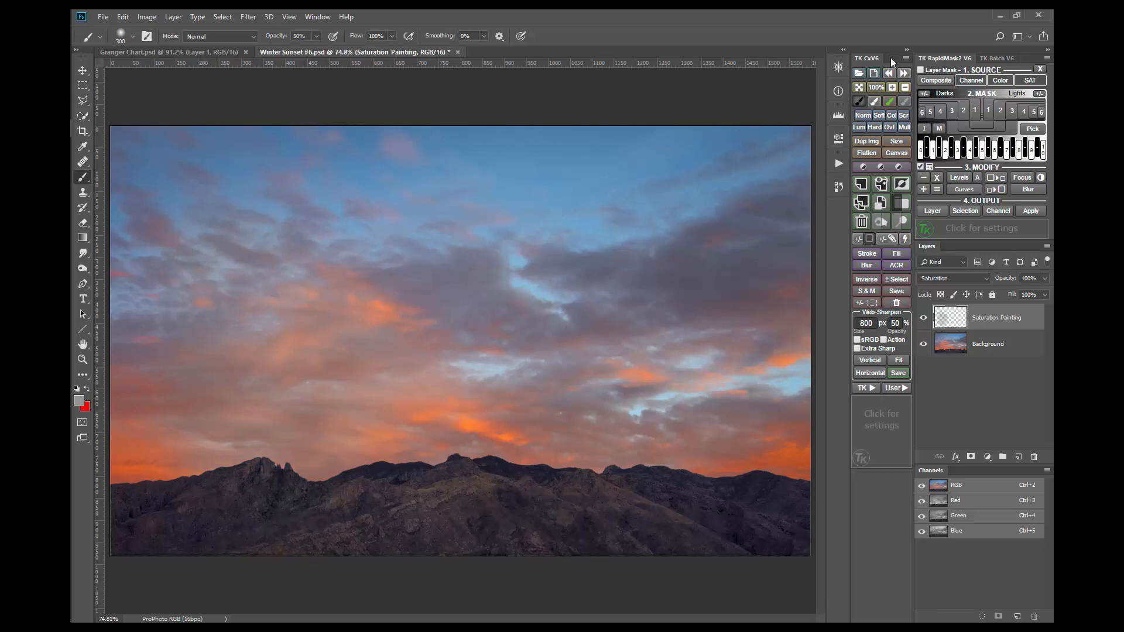
# Build a SAT > SAT saturation mask and output it as an active selection
pyautogui.click(892, 73)
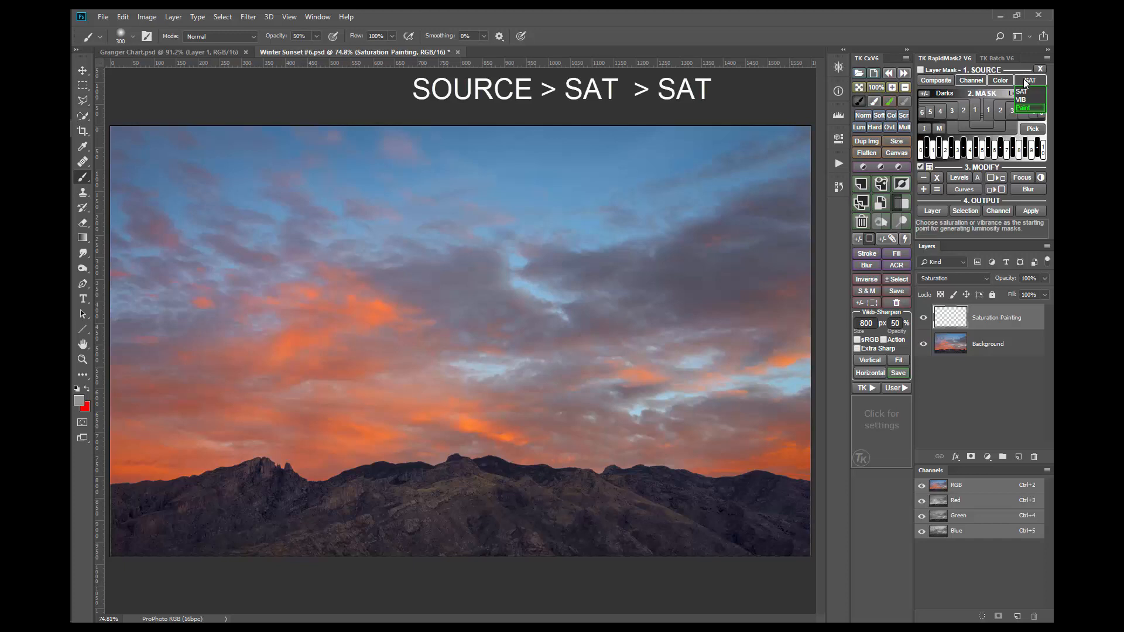
pyautogui.click(963, 210)
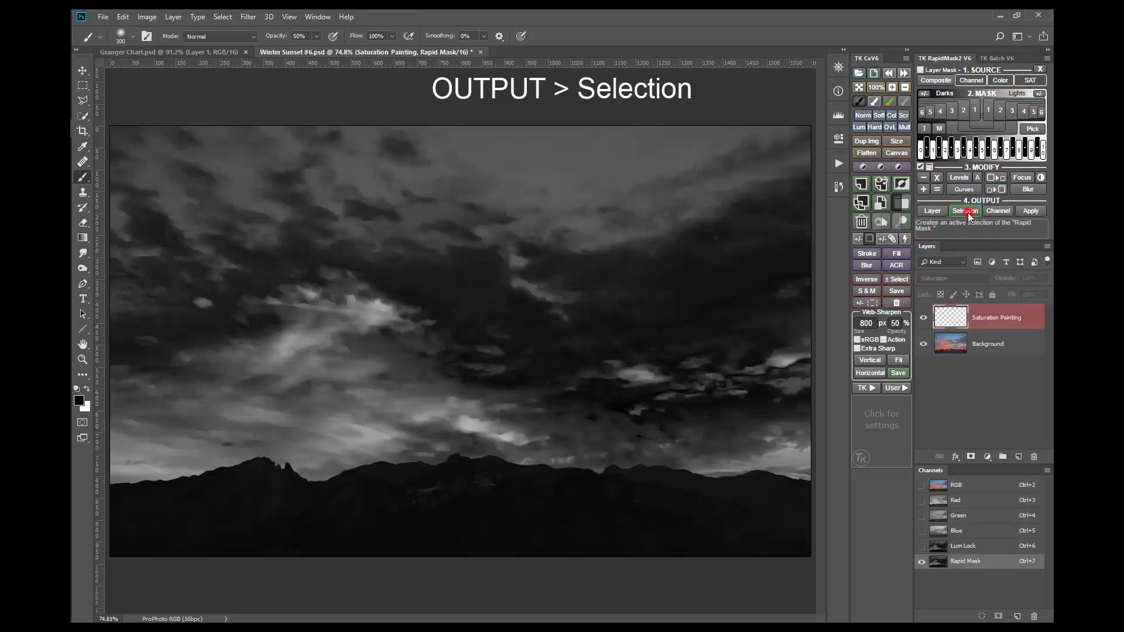
pyautogui.click(964, 210)
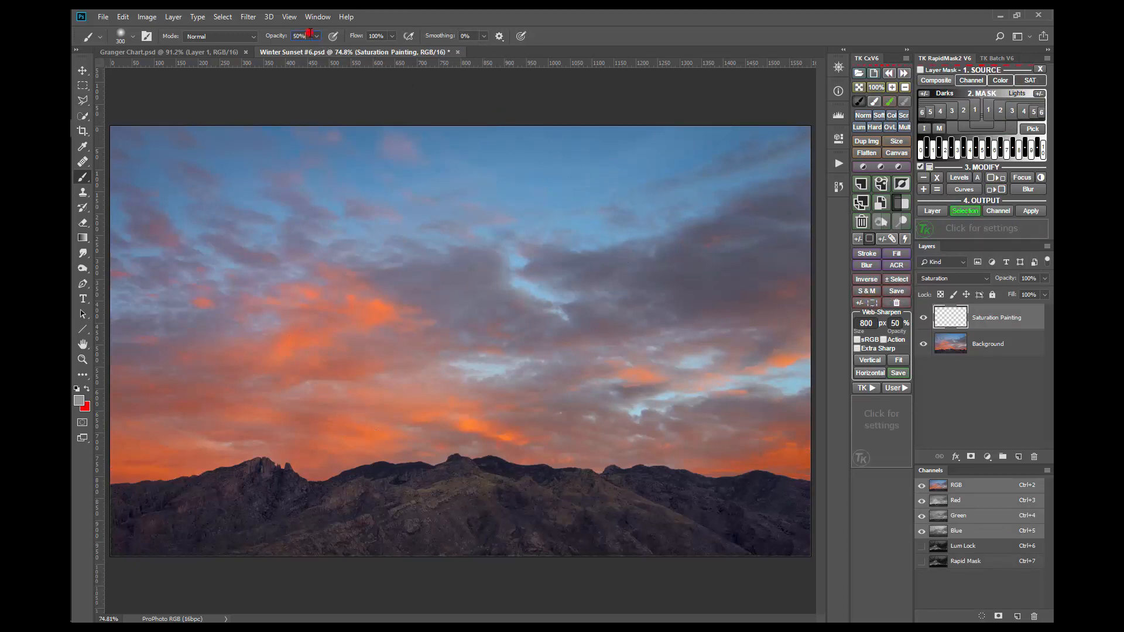
# Lower the brush opacity to 10% for gentle desaturating strokes over the orange clouds
pyautogui.write('1')
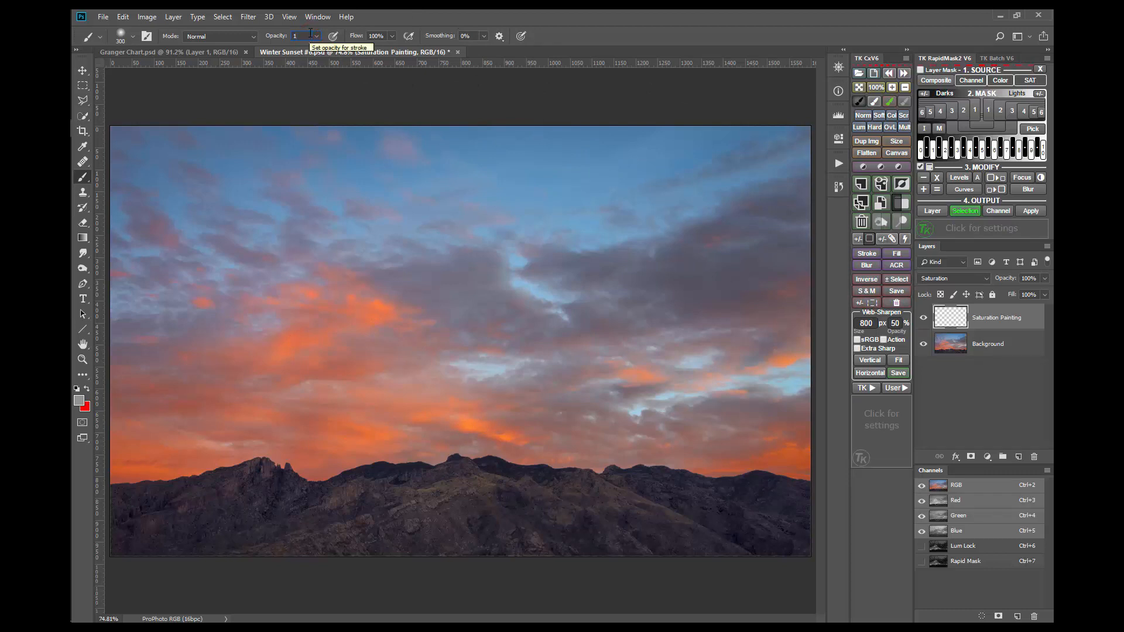
pyautogui.write('10%')
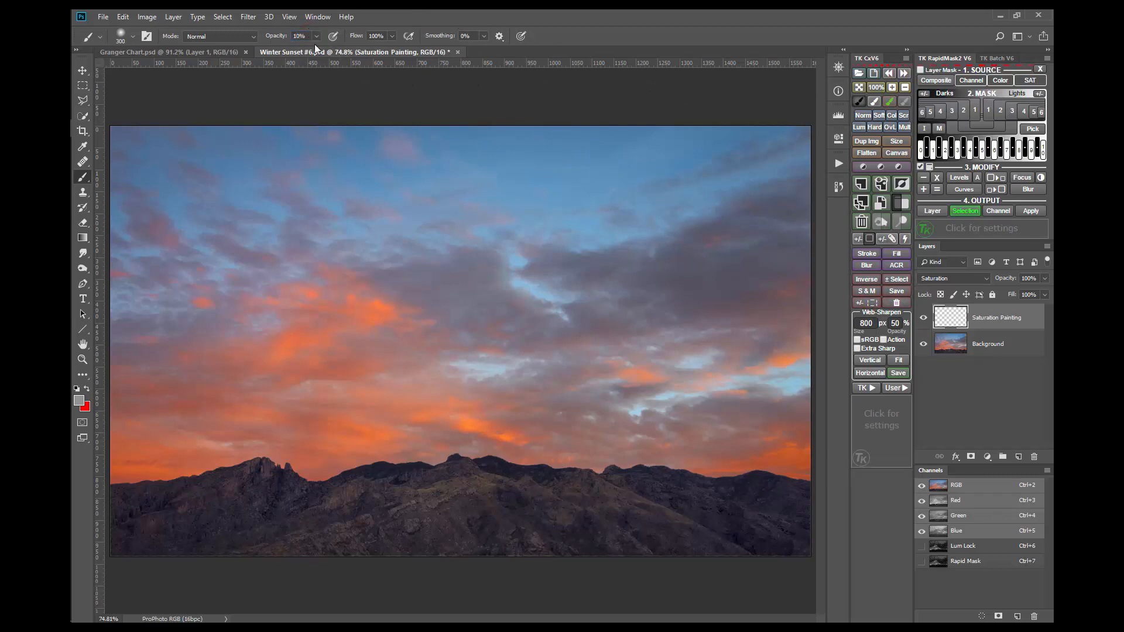
pyautogui.moveTo(335, 340)
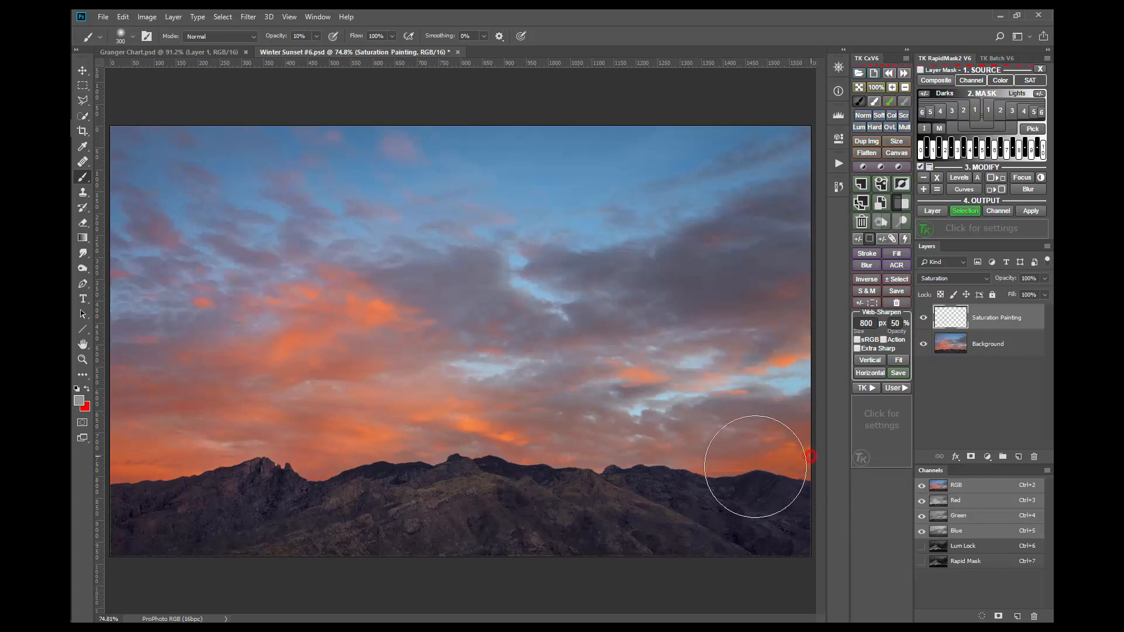
pyautogui.moveTo(582, 387)
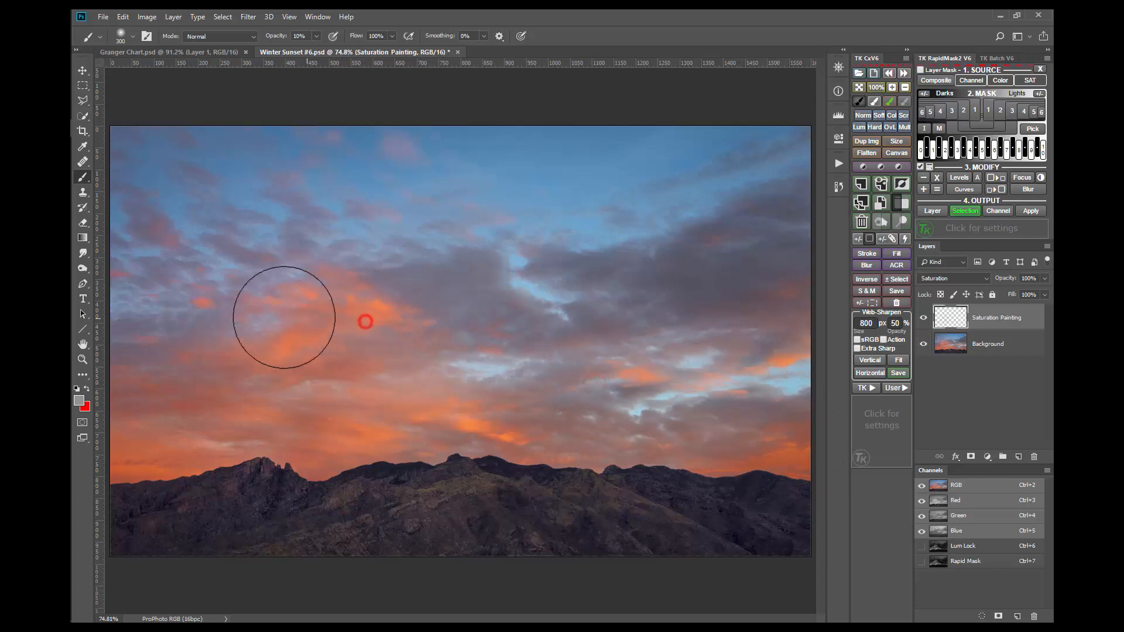
pyautogui.moveTo(508, 426)
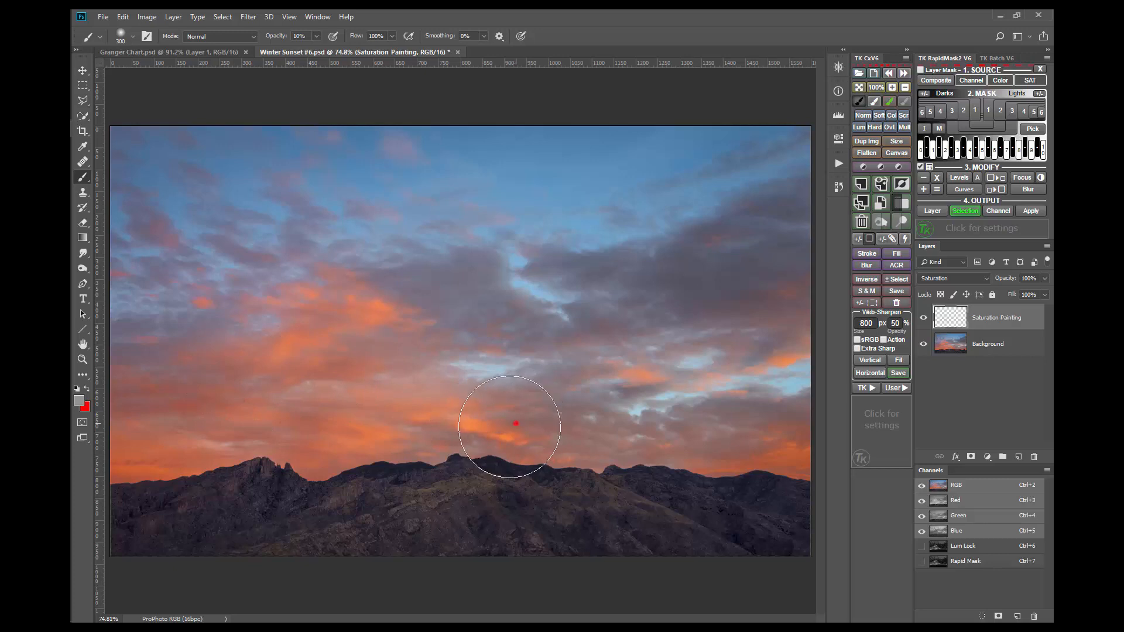
pyautogui.moveTo(135, 460)
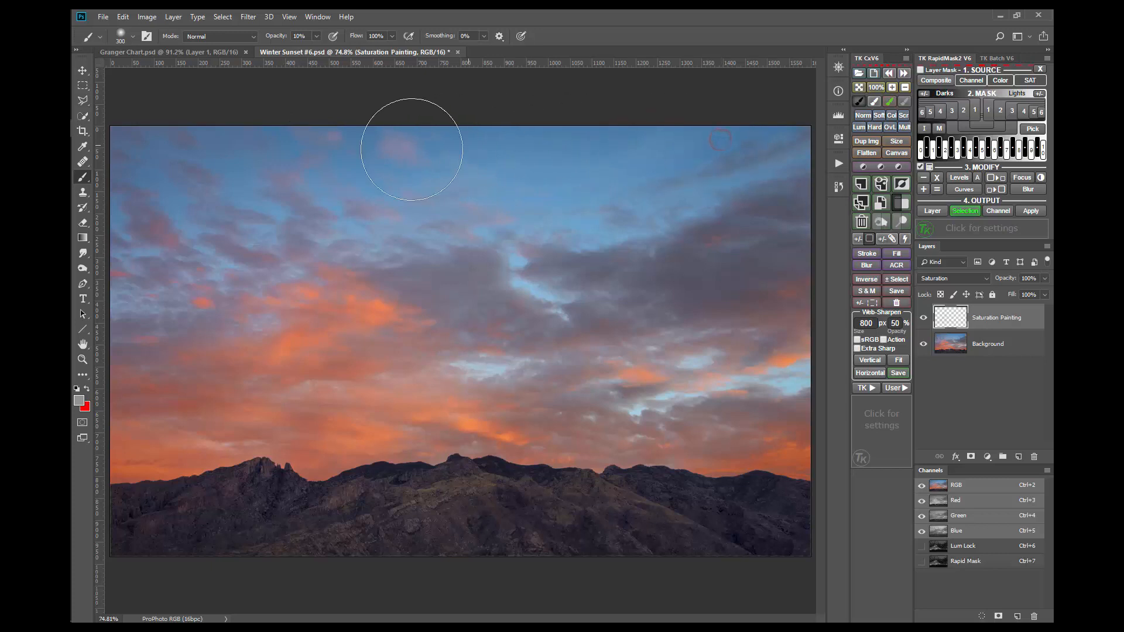
pyautogui.moveTo(693, 271)
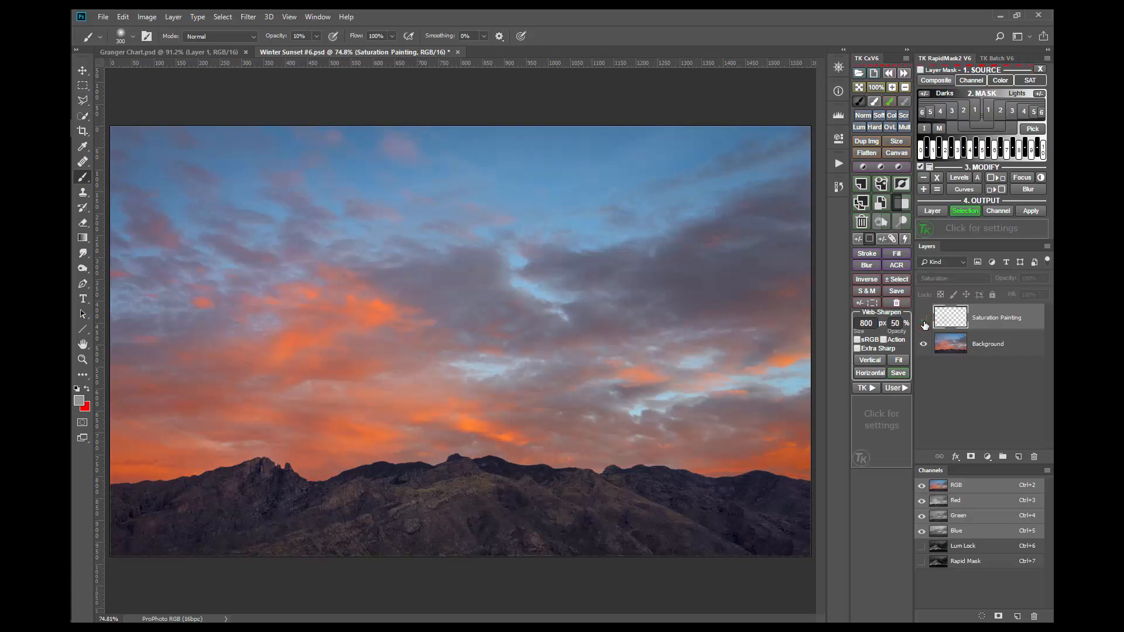
# Hide and re-show the Saturation Painting layer to compare the clouds before and after
pyautogui.click(923, 324)
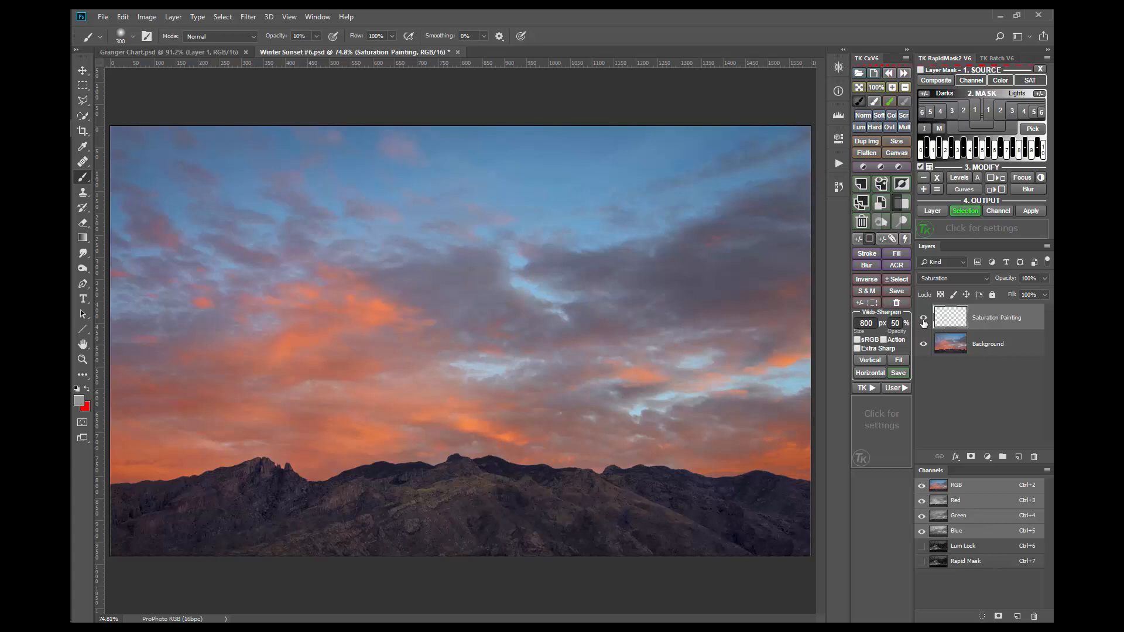
pyautogui.click(949, 318)
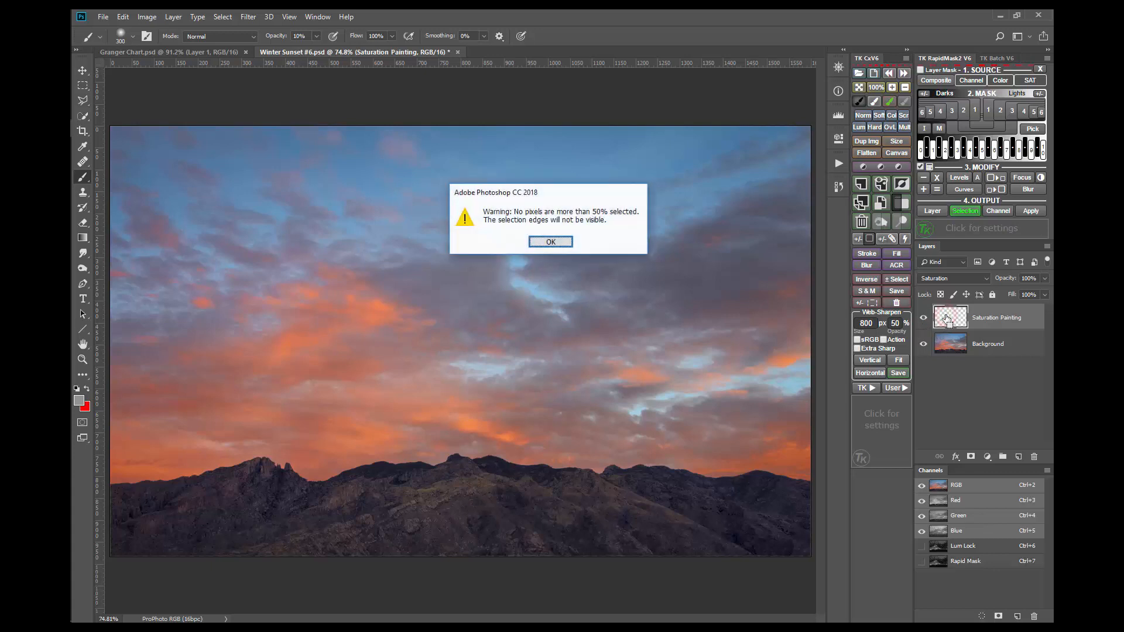
# Dismiss the warning, bow the Curves 1 midpoint down to darken the clouds, and check its mask
pyautogui.click(550, 241)
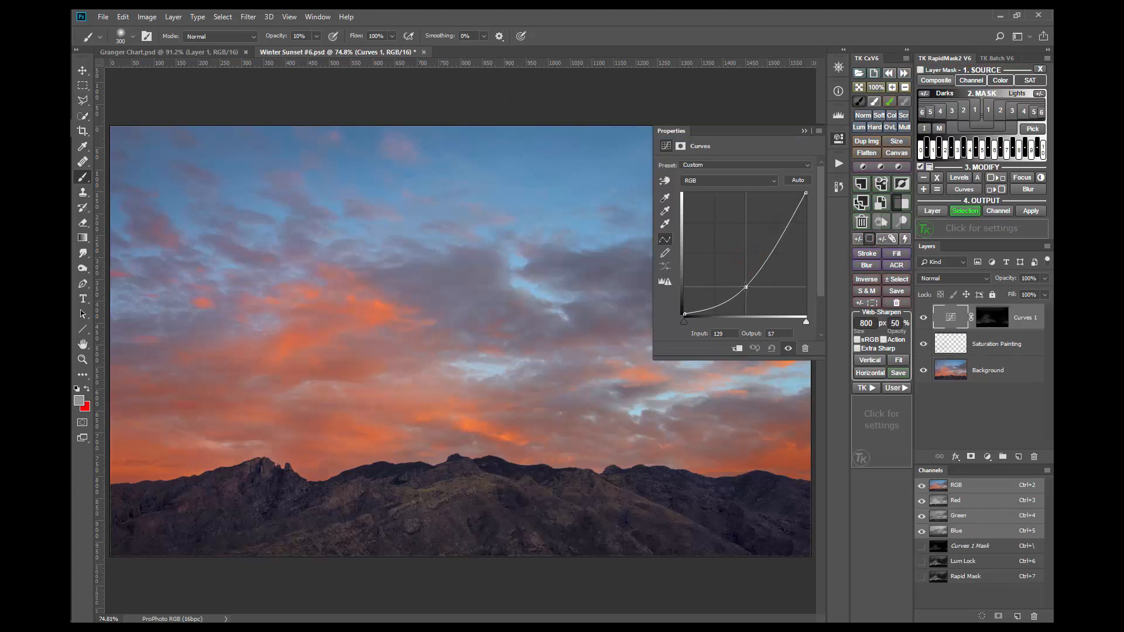
pyautogui.moveTo(745, 287); pyautogui.dragTo(743, 281)
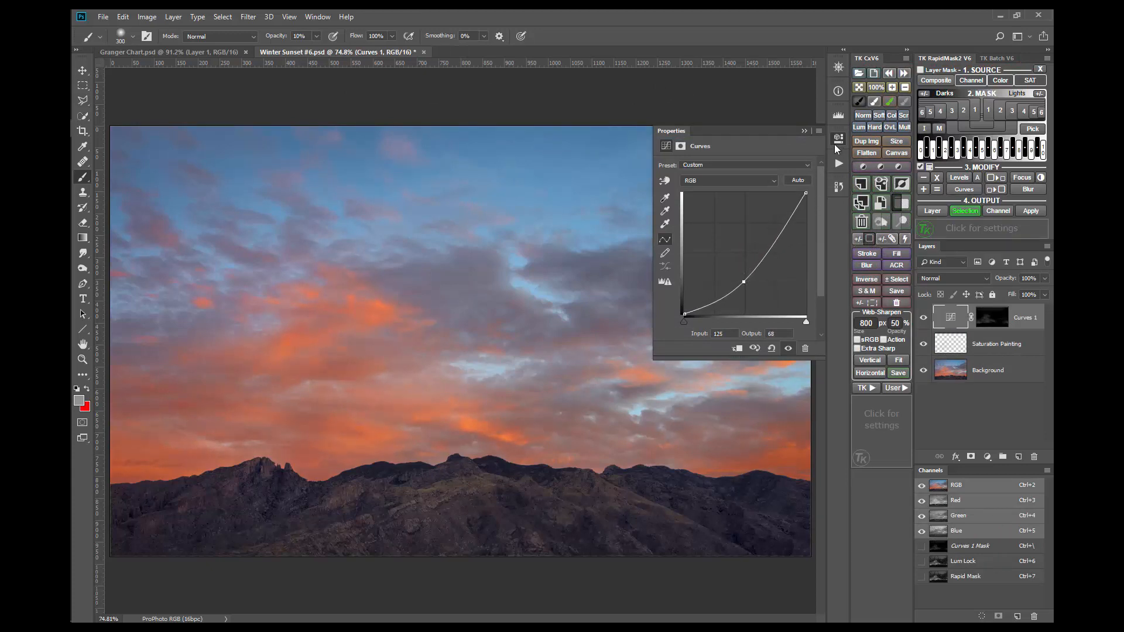
pyautogui.click(836, 138)
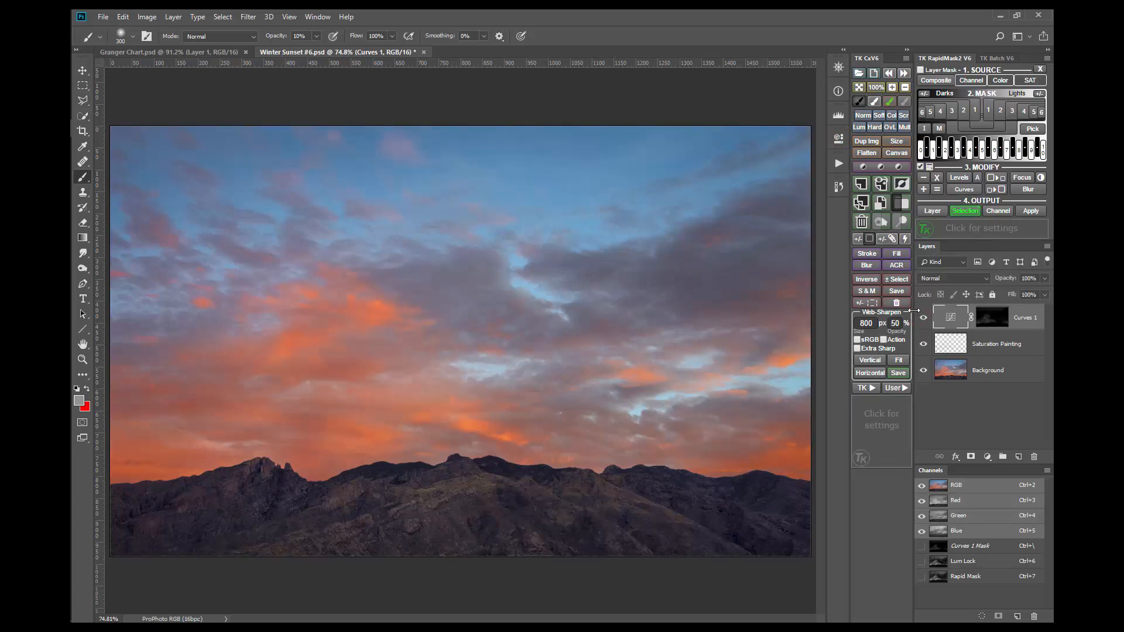
pyautogui.click(992, 317)
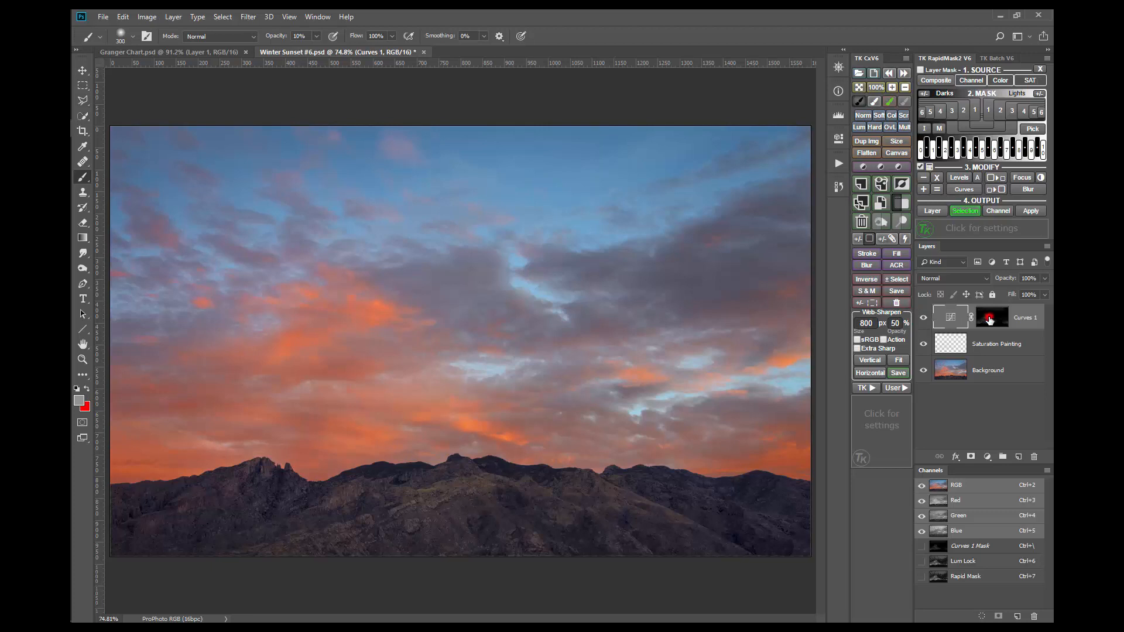
pyautogui.click(992, 317)
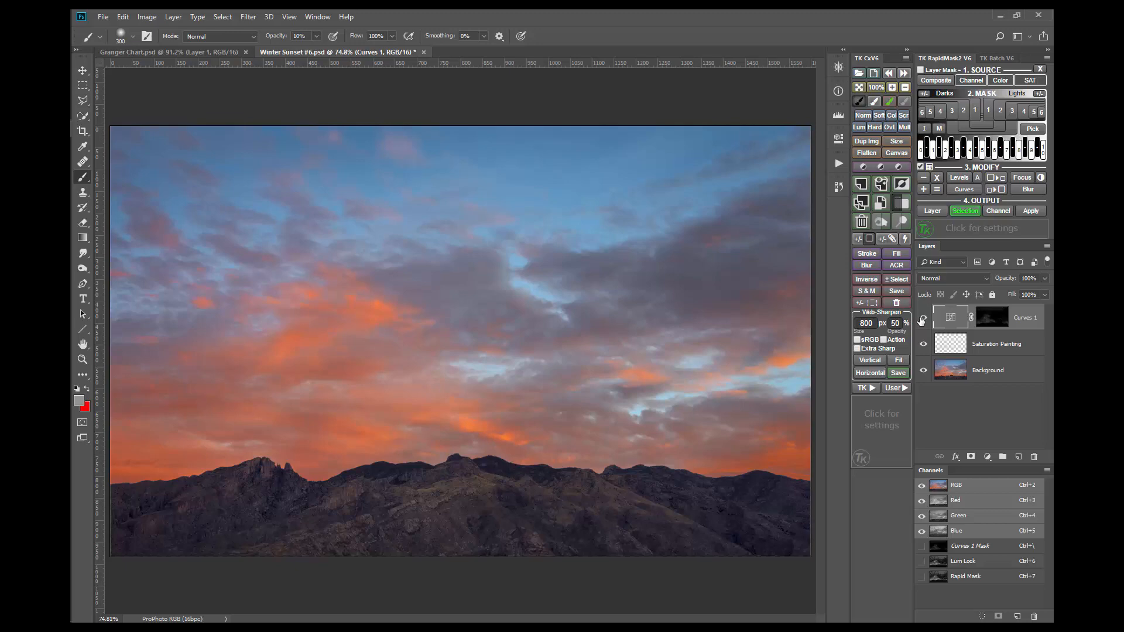
pyautogui.moveTo(922, 319)
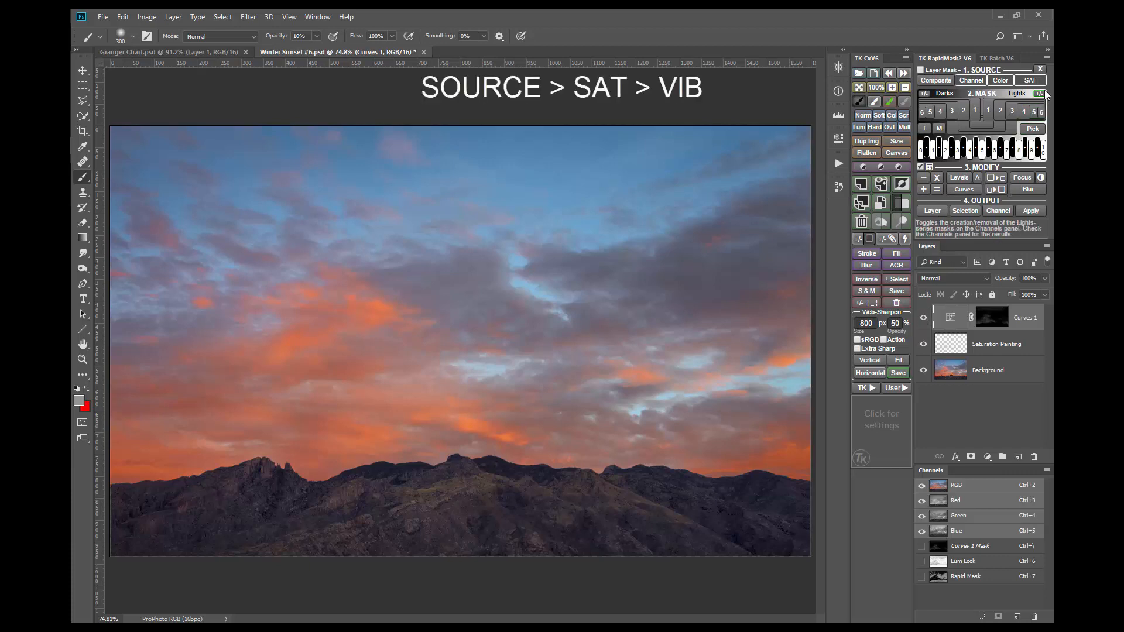
# Set the RapidMask source to vibrance and narrow the preview from Lights-2 to Lights-4
pyautogui.click(1029, 79)
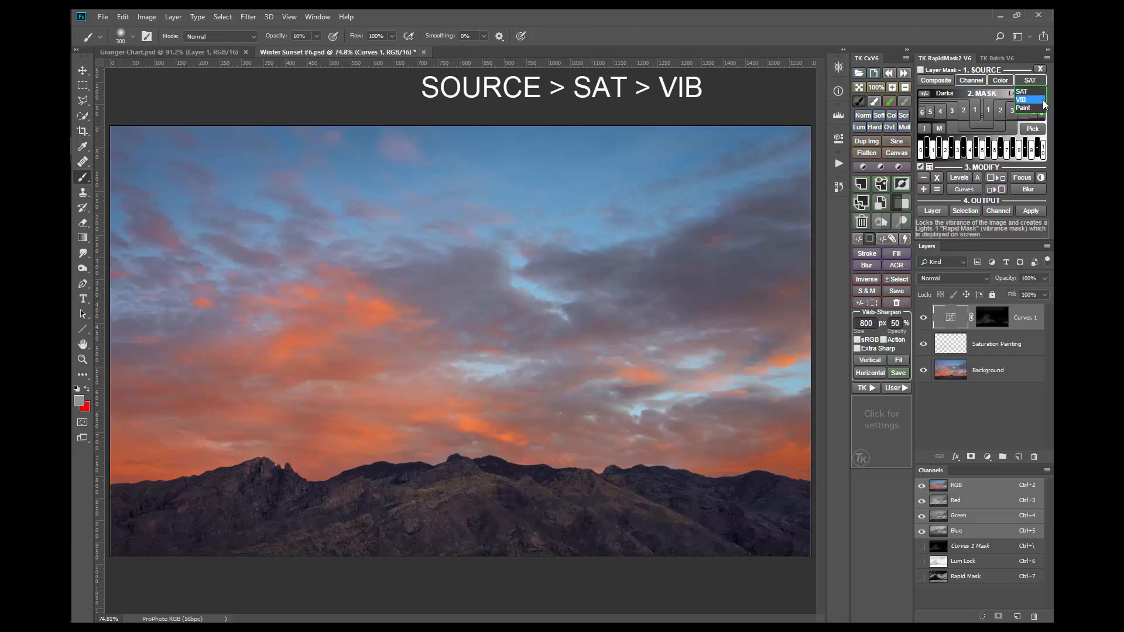
pyautogui.click(1023, 99)
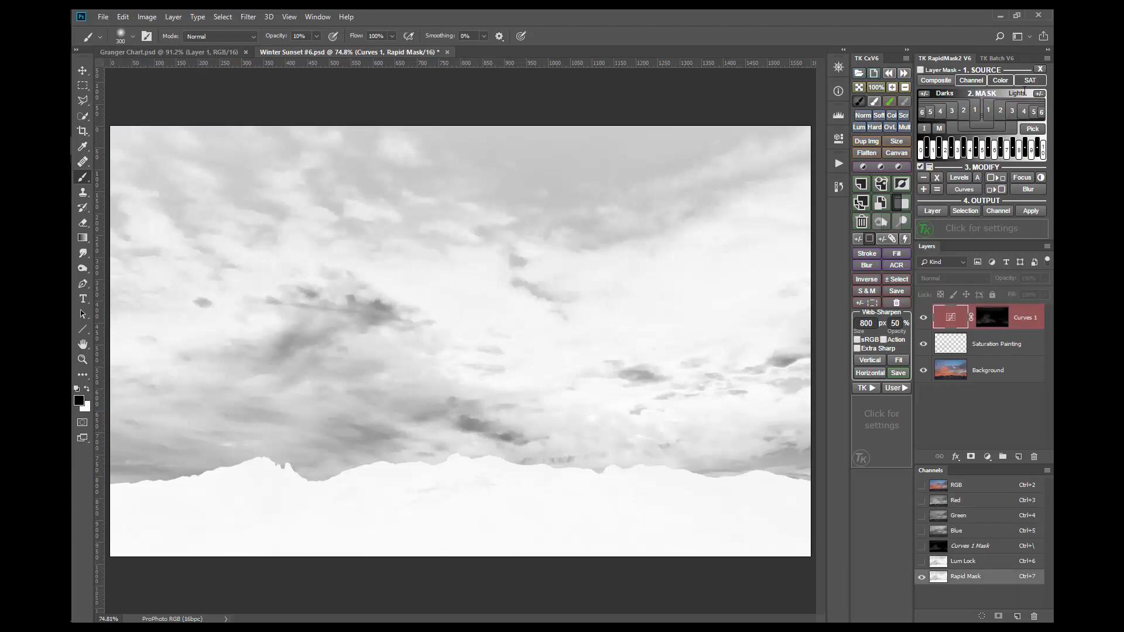
pyautogui.click(999, 110)
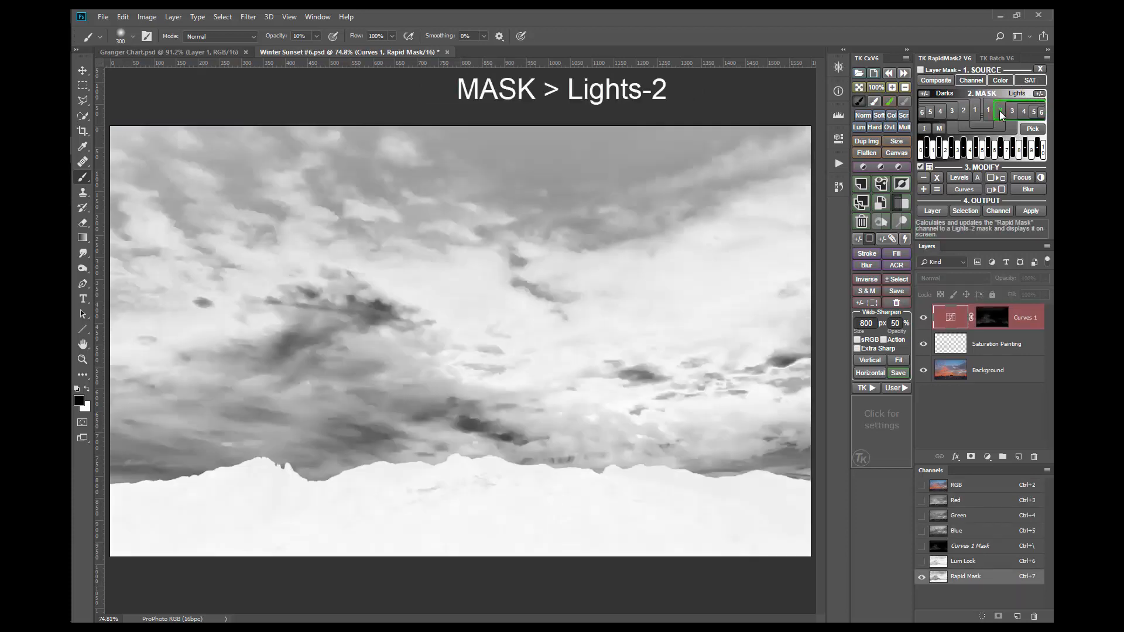
pyautogui.click(1010, 110)
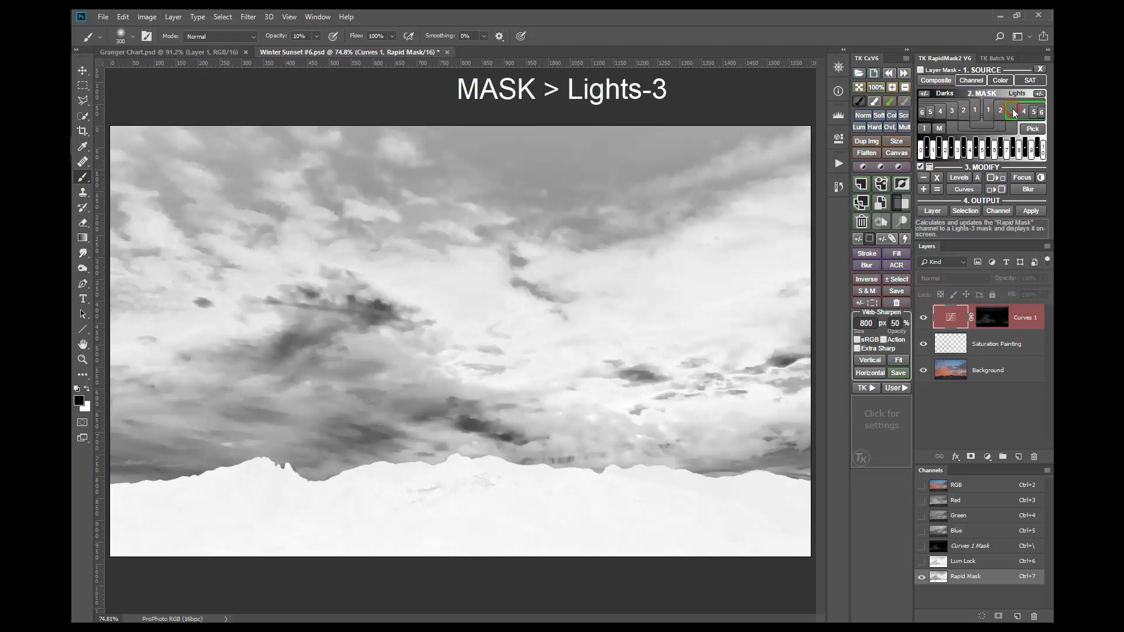
pyautogui.click(1022, 110)
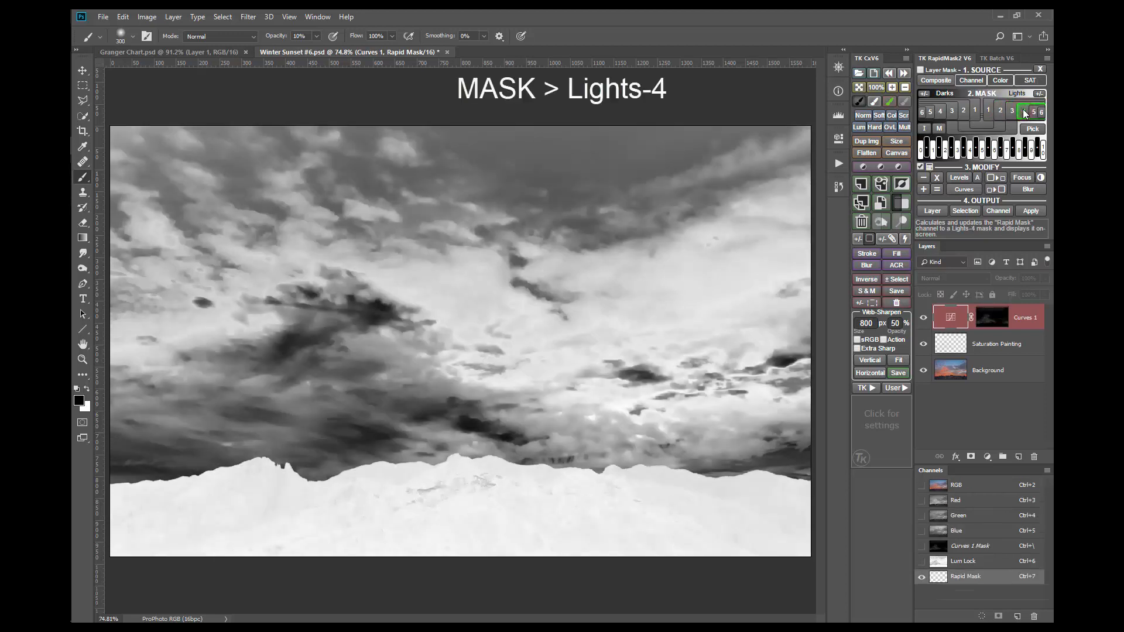
# Switch to a Zone 9 mask and bring up the OUTPUT Layer list of adjustment layers
pyautogui.click(1024, 111)
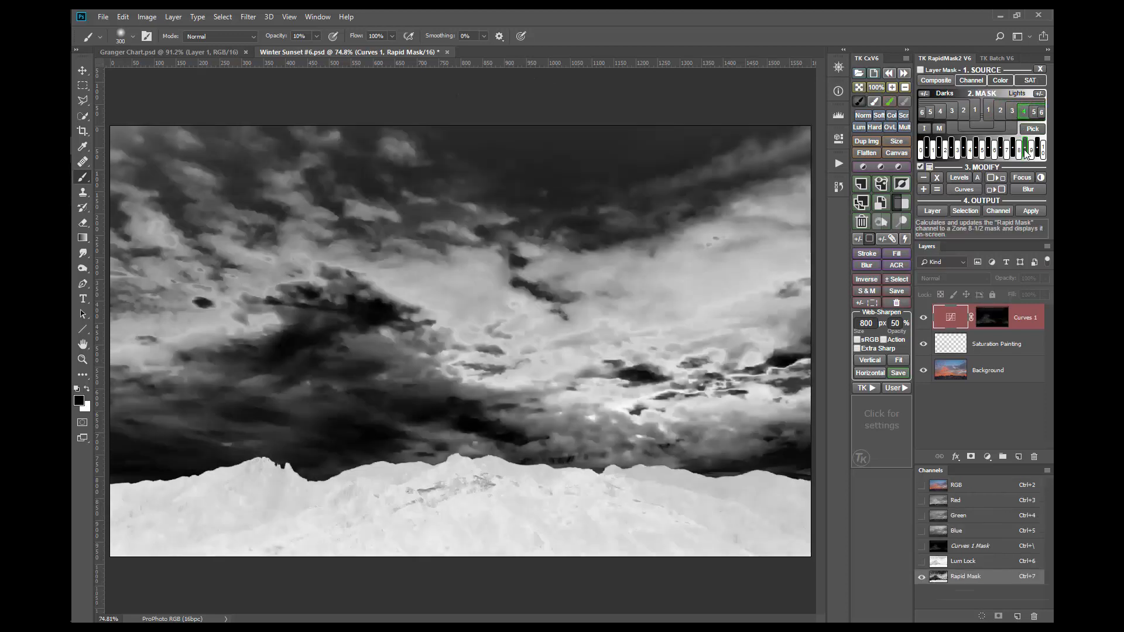
pyautogui.click(1035, 149)
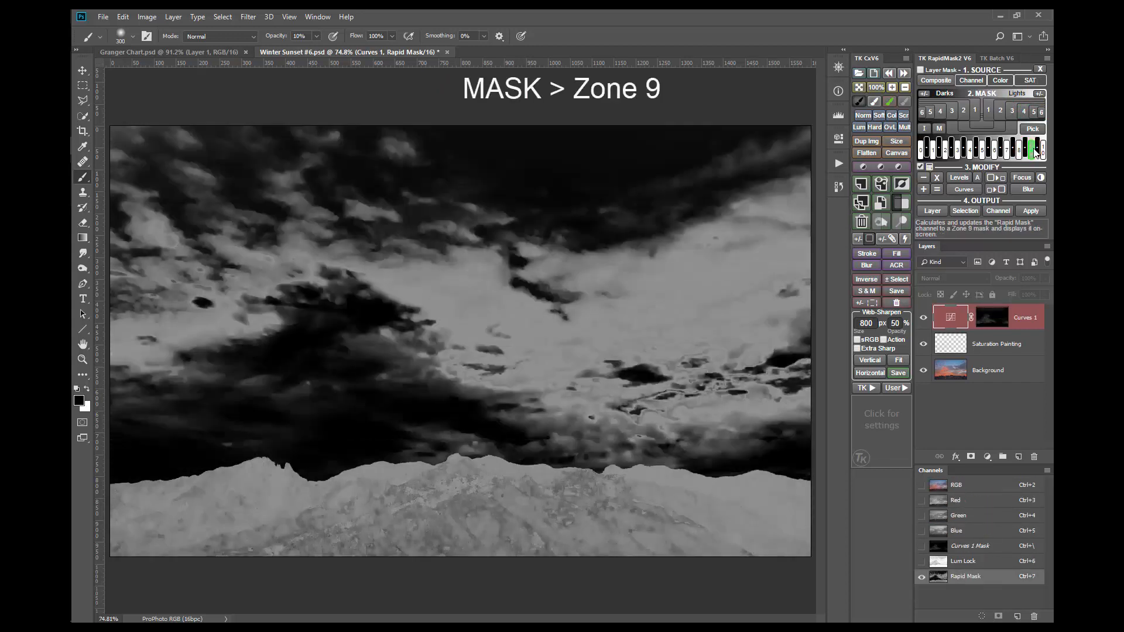
pyautogui.click(1031, 148)
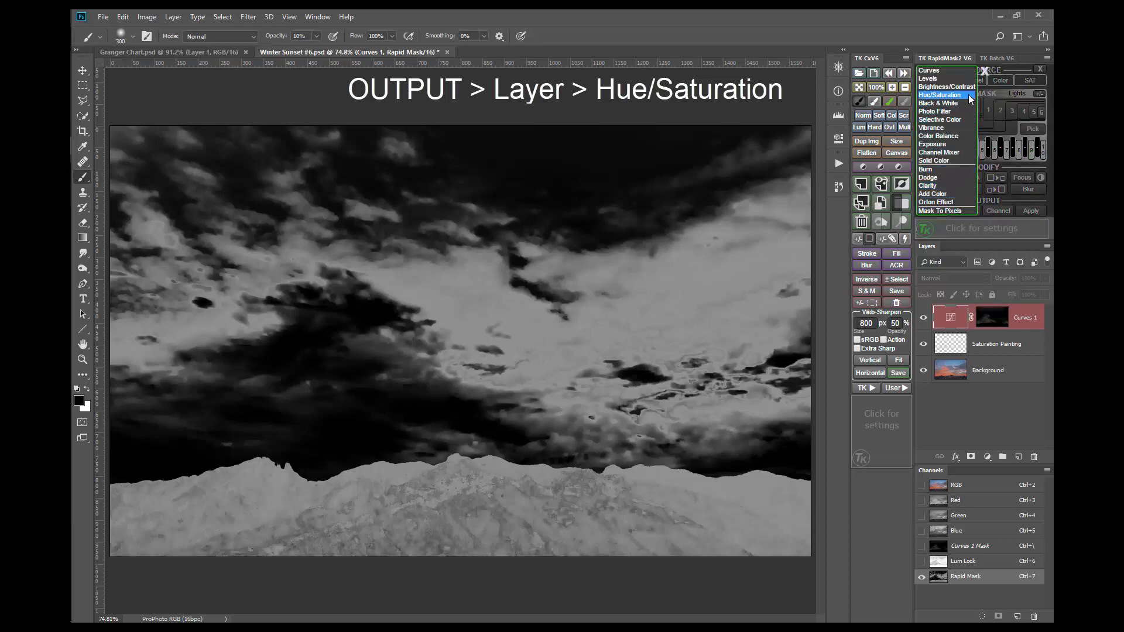
# Add a Zone 9-masked Hue/Saturation layer, raise its Saturation, and toggle it to compare
pyautogui.click(942, 94)
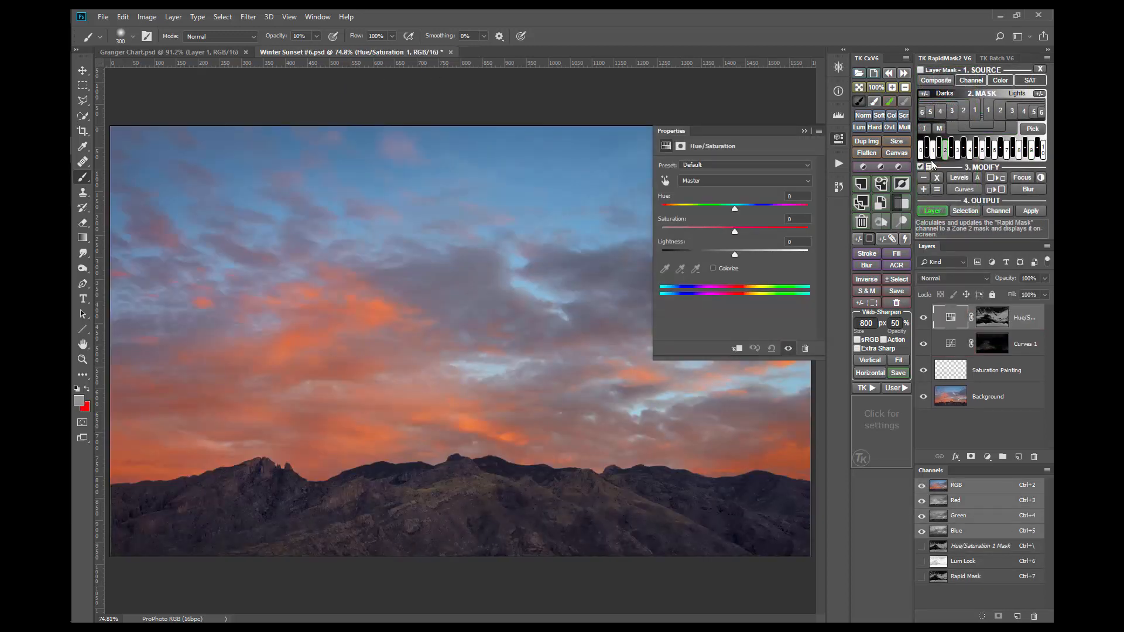
pyautogui.moveTo(734, 232); pyautogui.dragTo(762, 231)
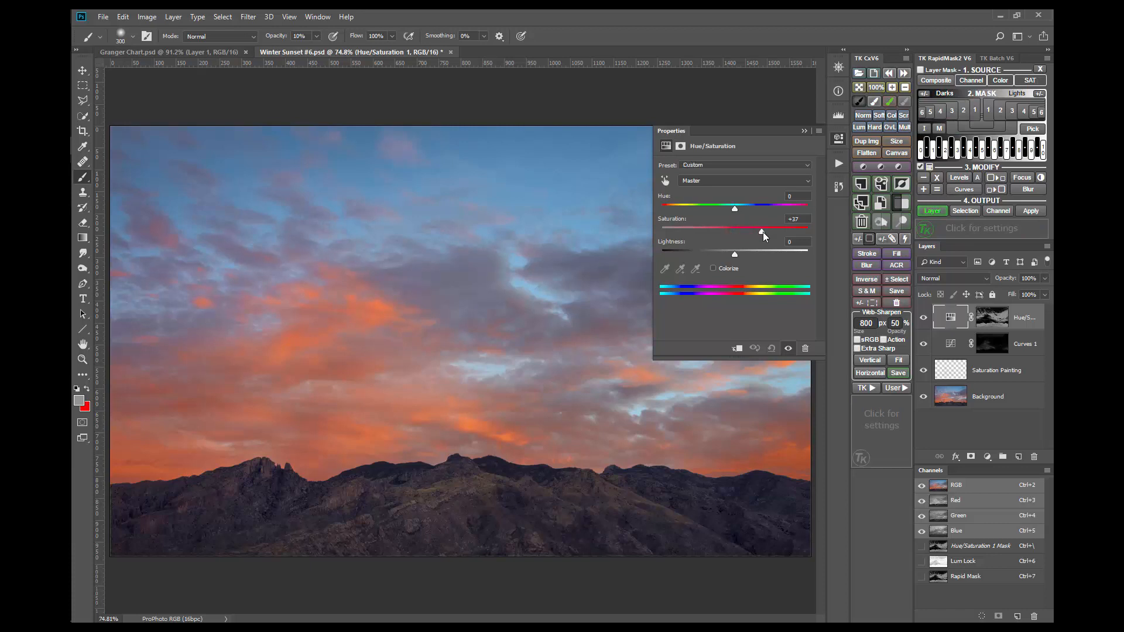
pyautogui.moveTo(734, 232); pyautogui.dragTo(772, 232)
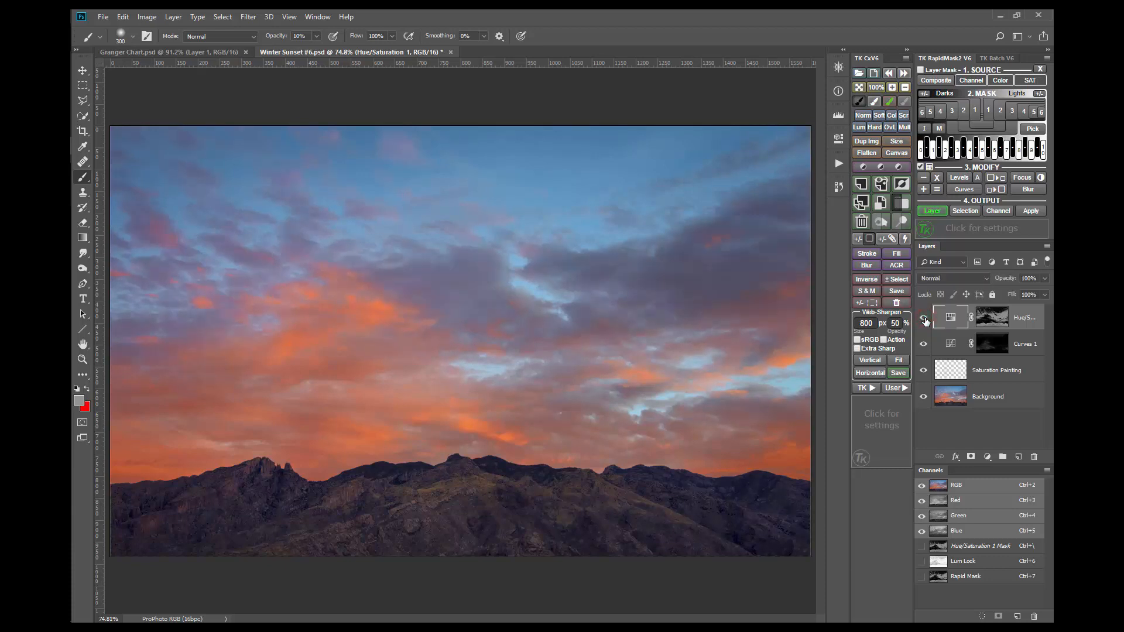
pyautogui.click(992, 316)
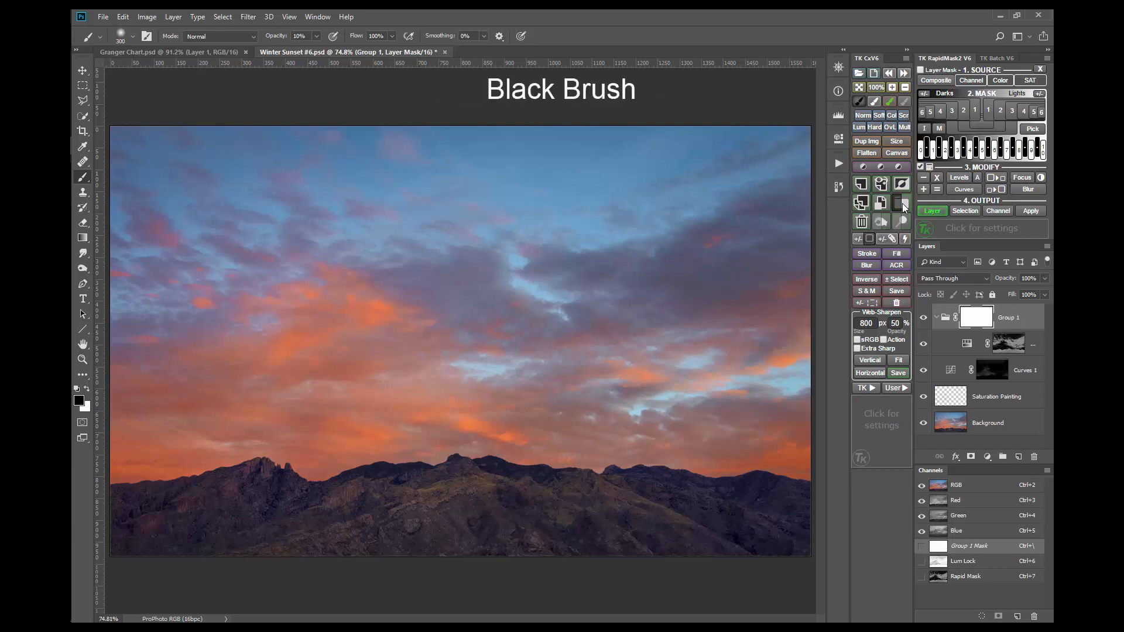
pyautogui.moveTo(857, 100)
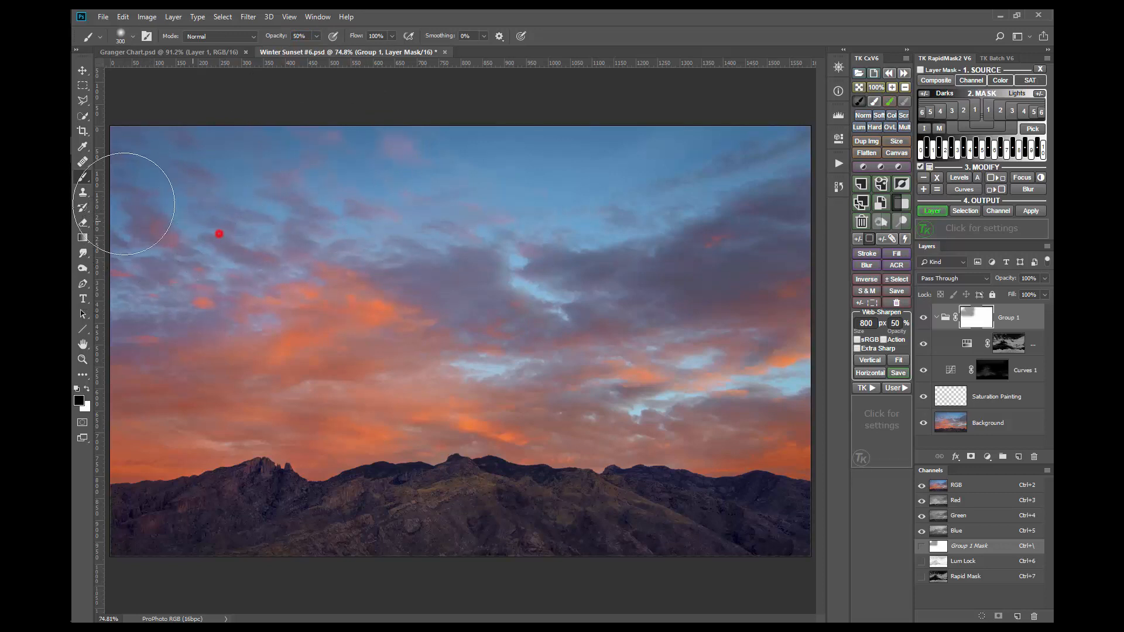
pyautogui.moveTo(333, 148)
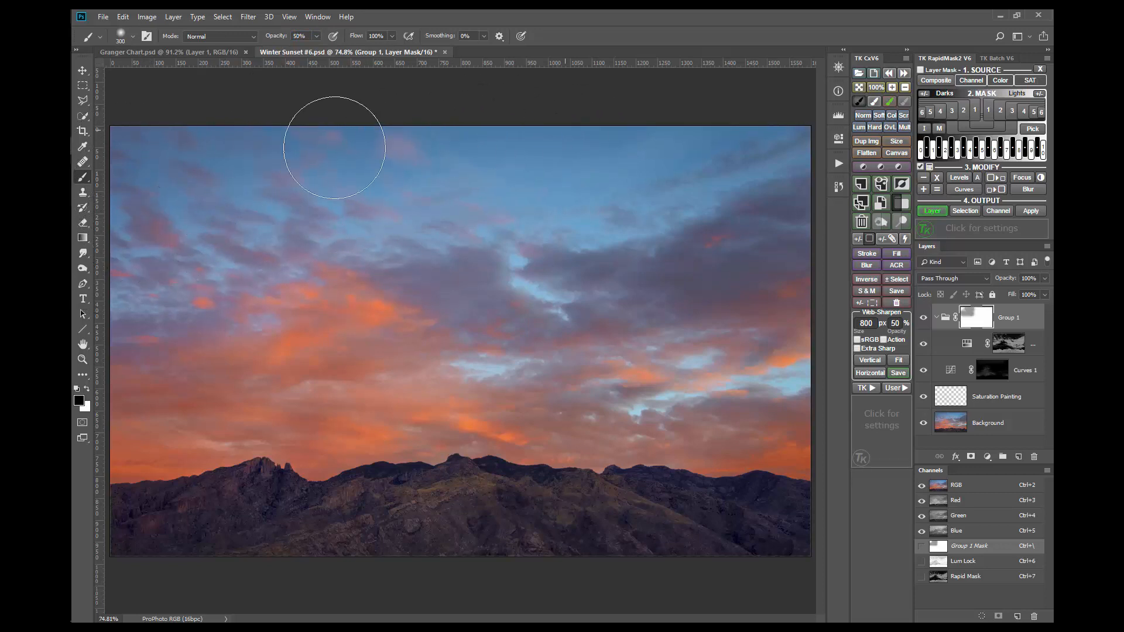
pyautogui.moveTo(115, 240)
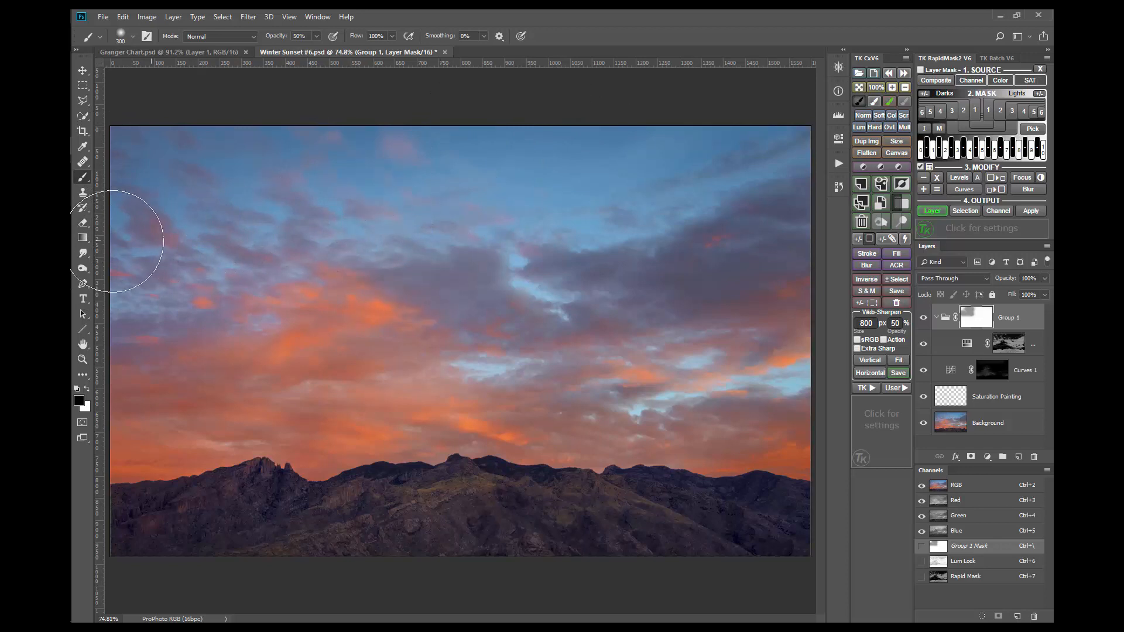
pyautogui.moveTo(770, 534)
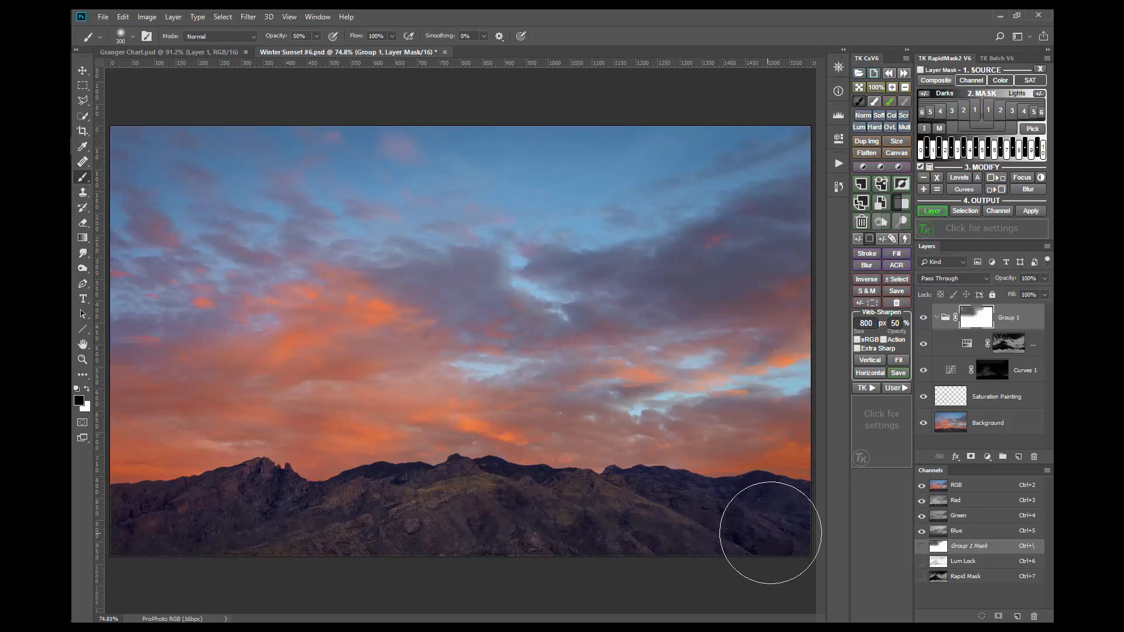